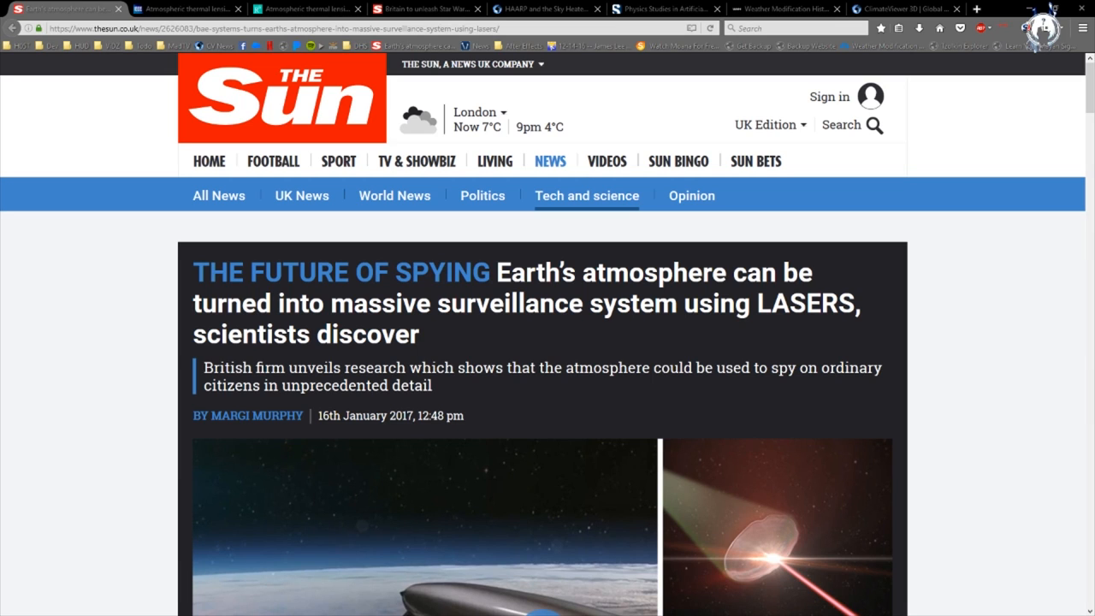
pyautogui.moveTo(990, 359)
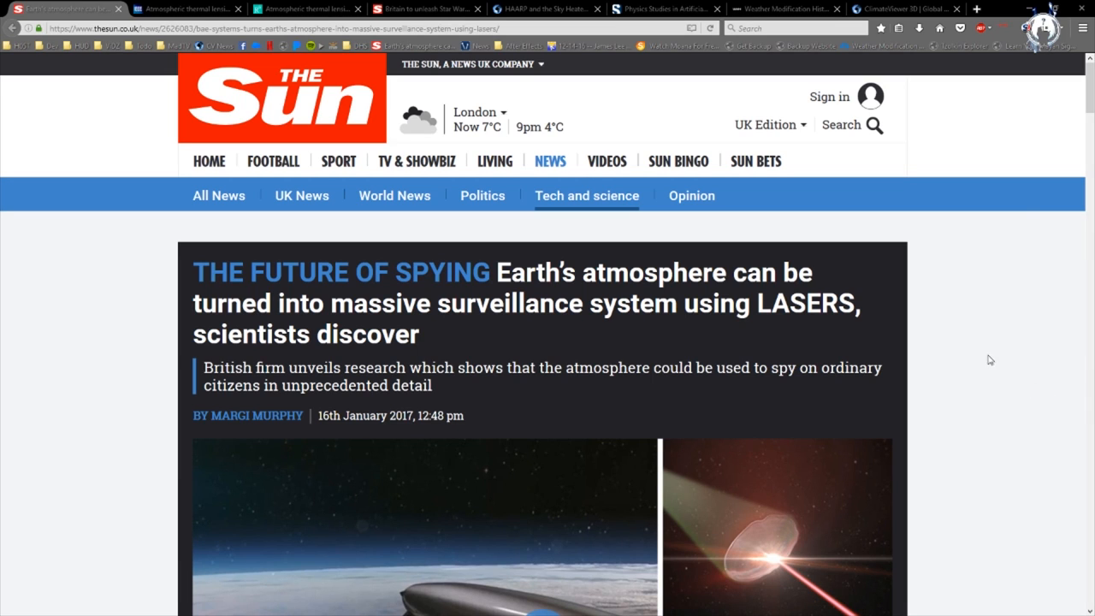
pyautogui.moveTo(1006, 274)
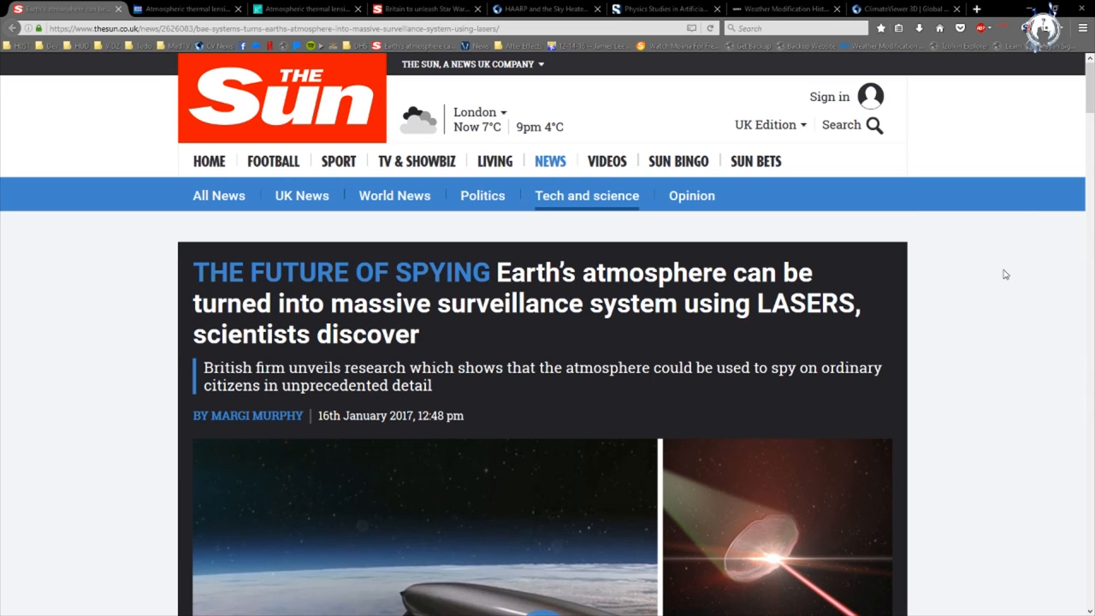
pyautogui.moveTo(1009, 309)
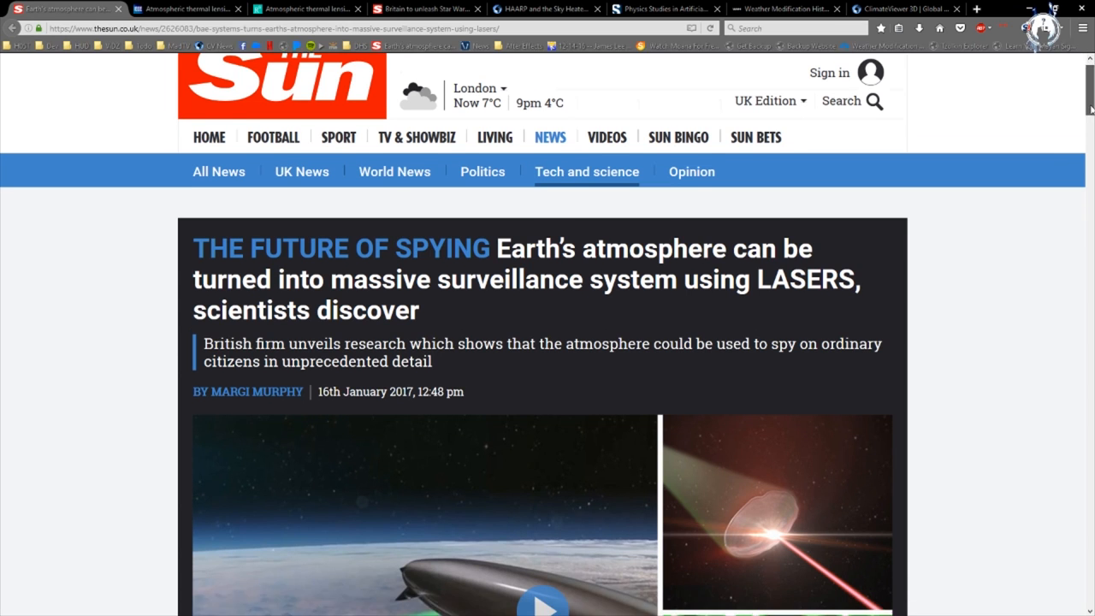
# Scroll down through the IEEE atmospheric thermal lensing abstract page
pyautogui.scroll(-3)
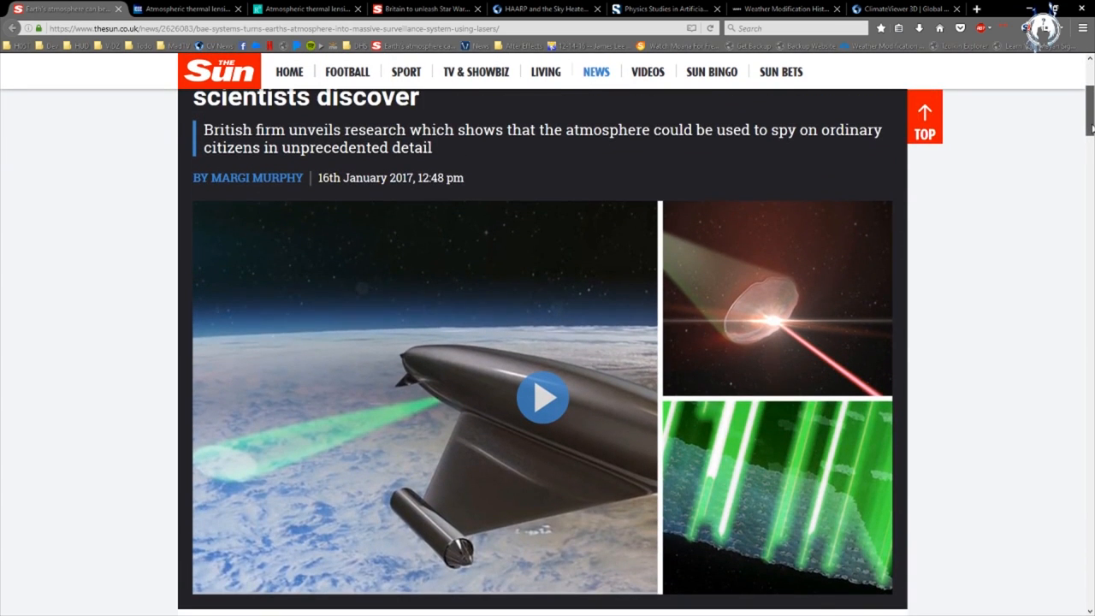
pyautogui.scroll(-3)
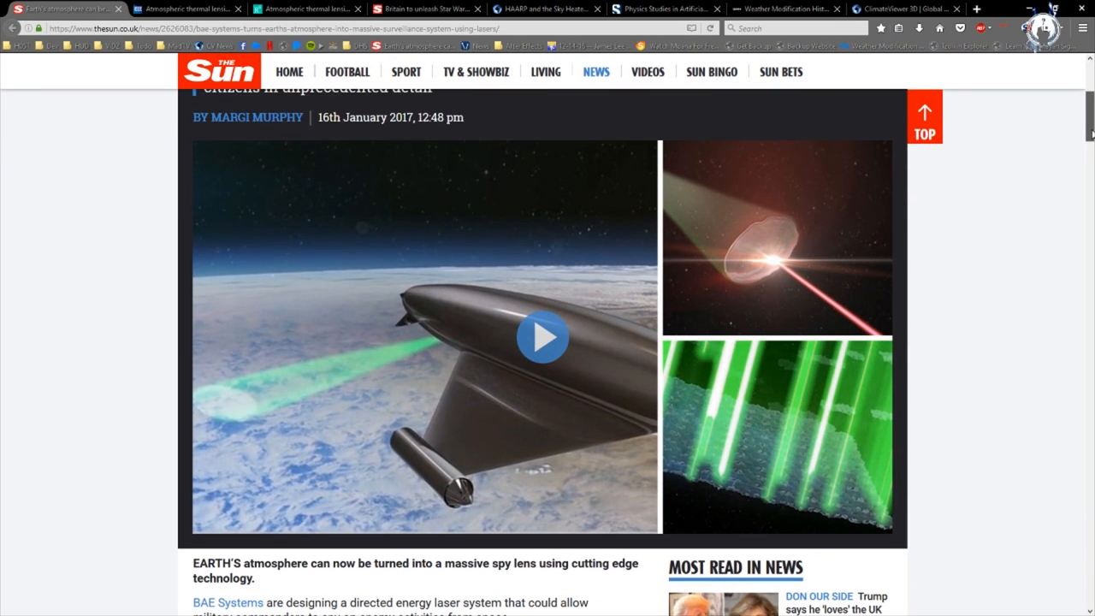
pyautogui.scroll(-3)
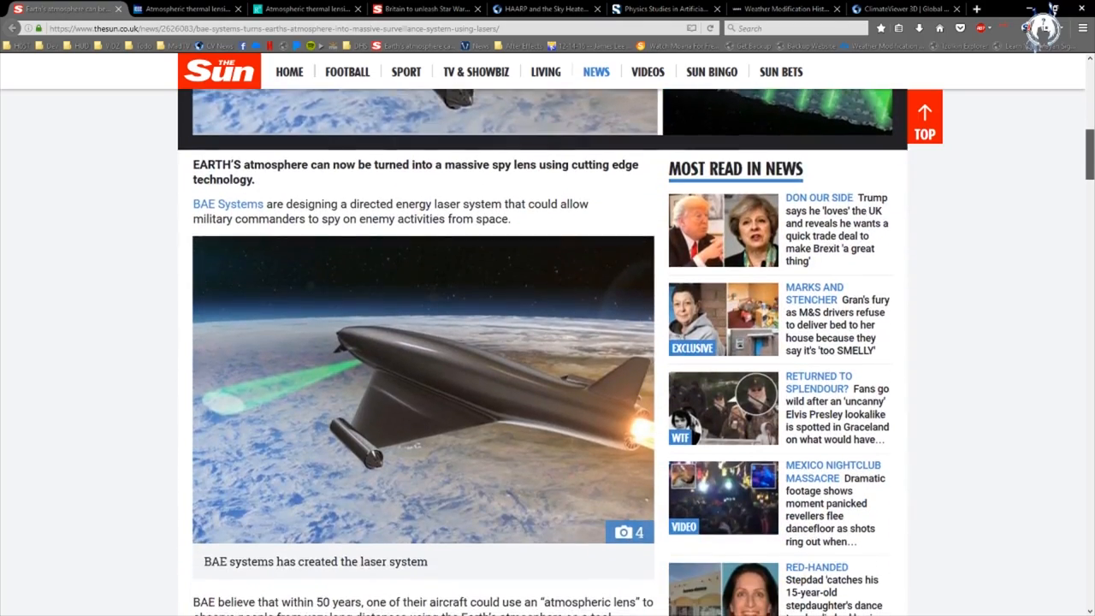
pyautogui.scroll(-3)
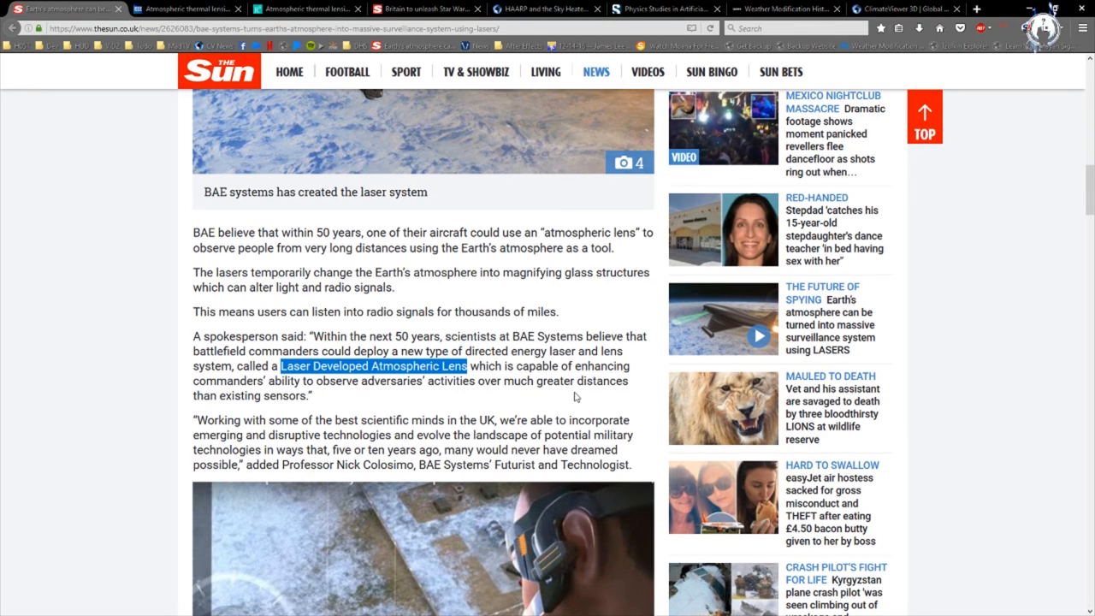
pyautogui.moveTo(644, 383)
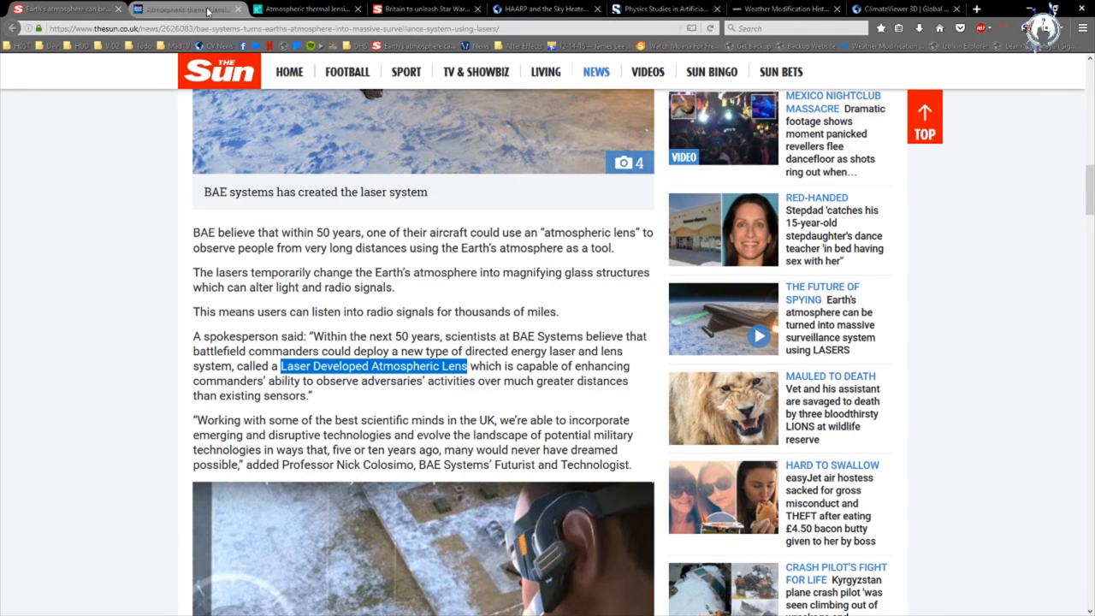
pyautogui.moveTo(205, 11)
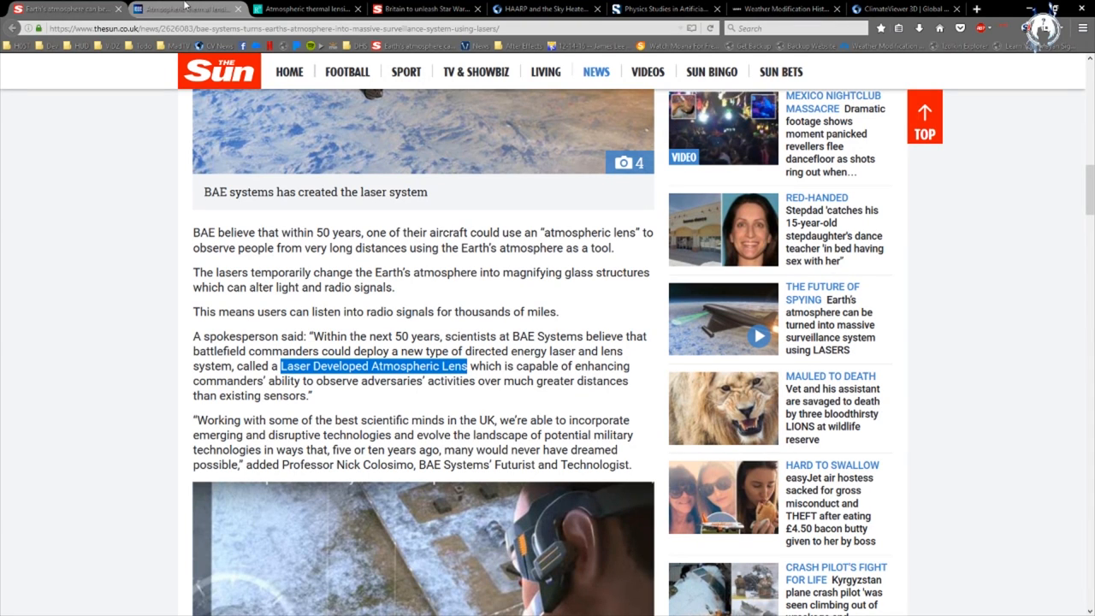
# Show the full 1995 thermal lensing paper's first page on the ResearchGate tab
pyautogui.click(180, 8)
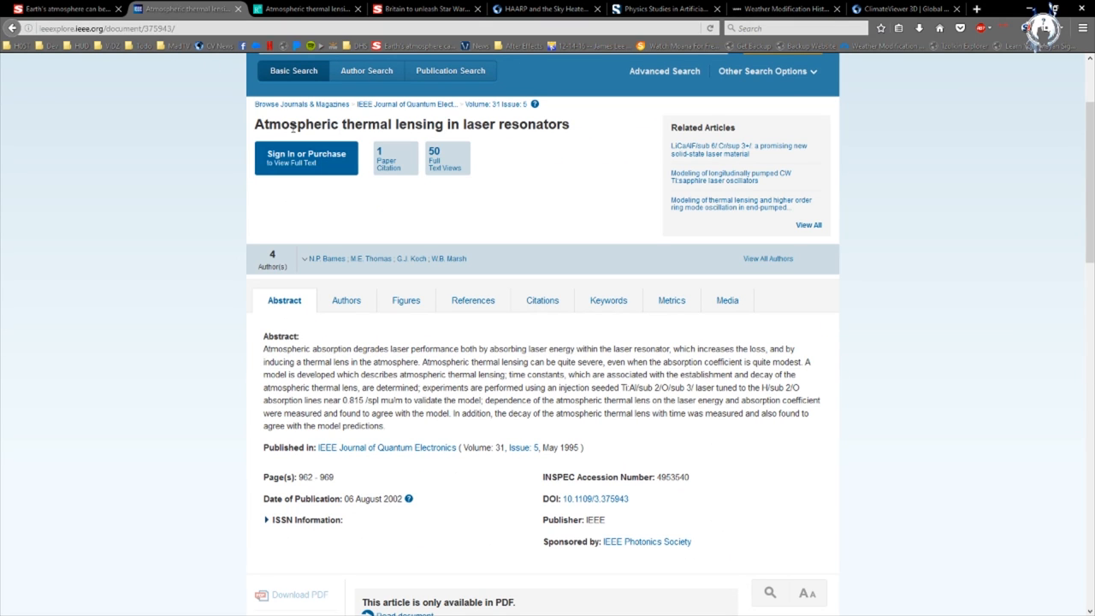
pyautogui.moveTo(514, 173)
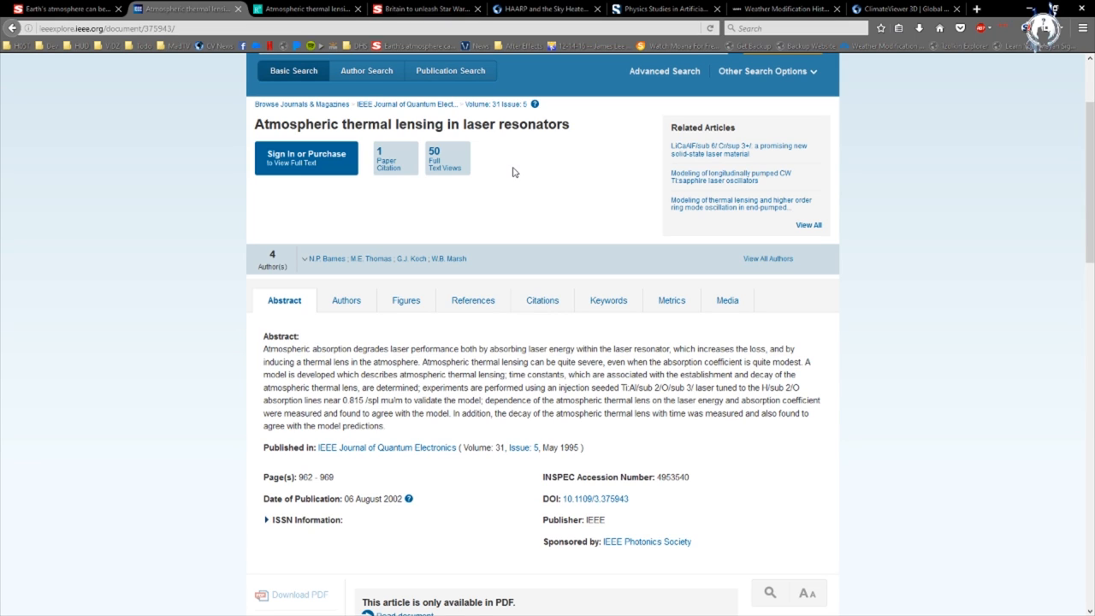
pyautogui.moveTo(575, 458)
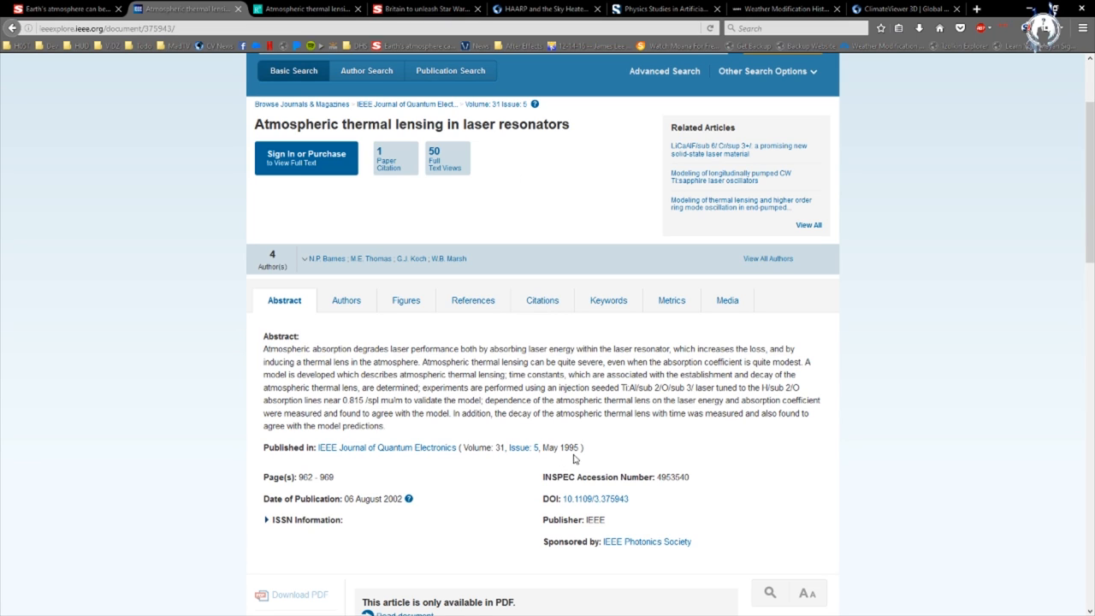
pyautogui.doubleClick(554, 449)
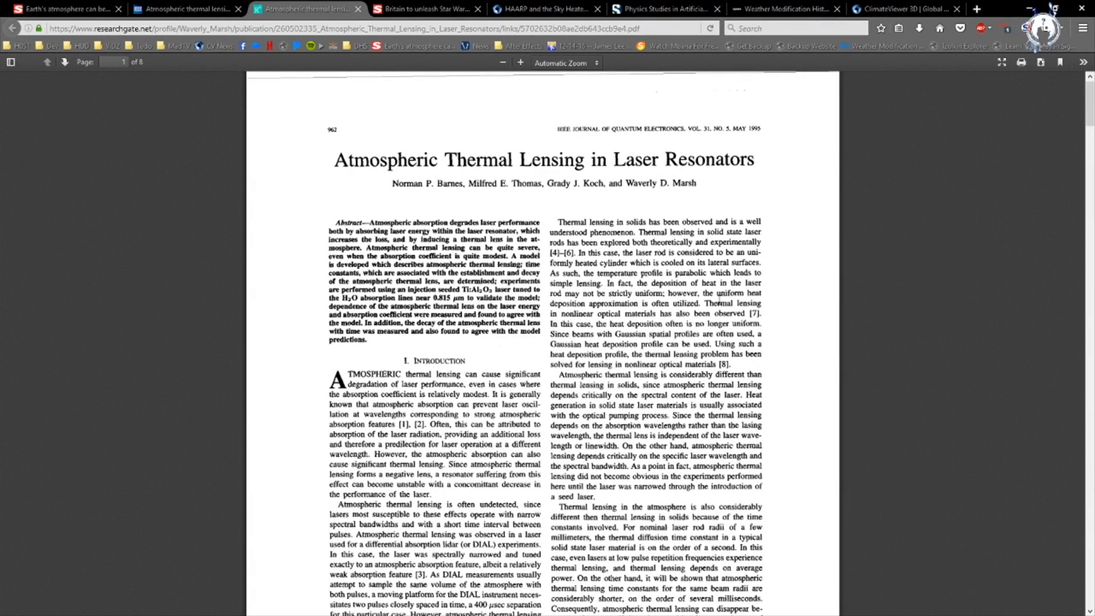
pyautogui.scroll(-3)
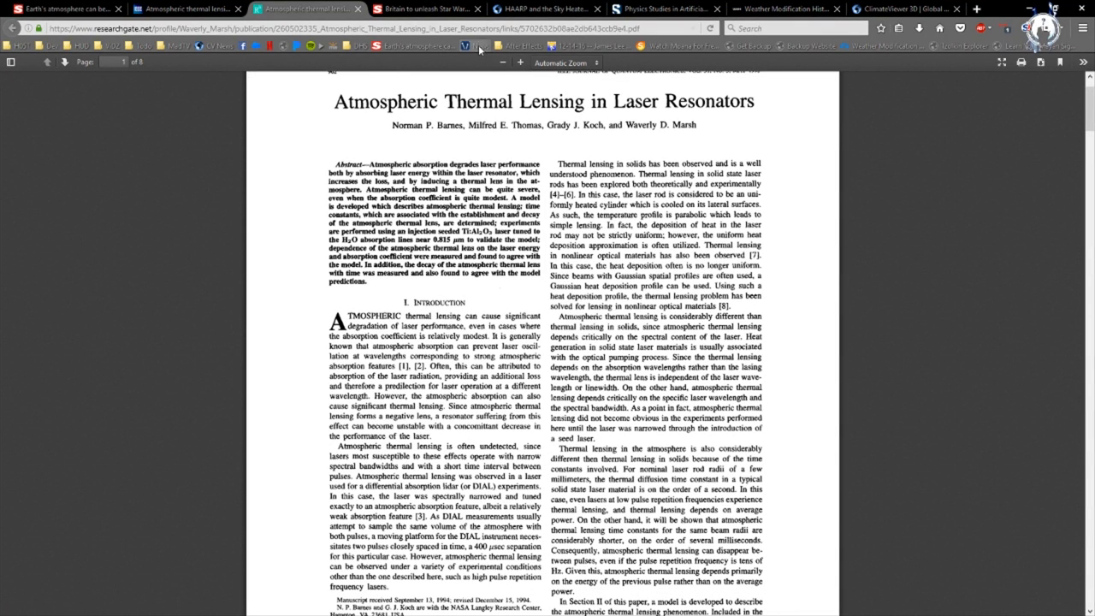
# Show the ClimateViewer Geophysical Warfare graphic quoting William Cohen
pyautogui.click(544, 8)
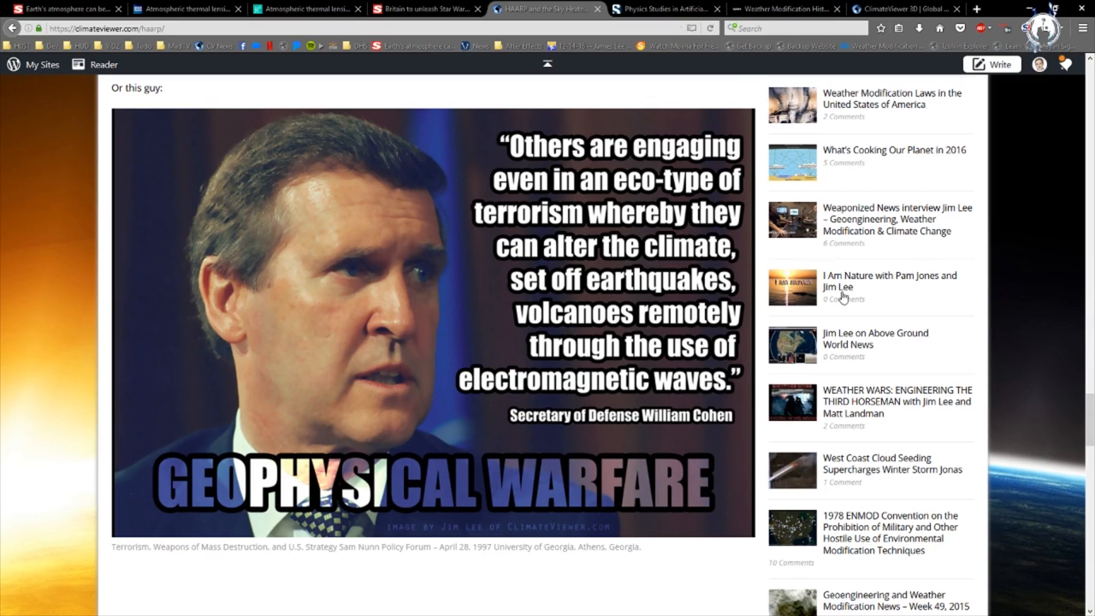
pyautogui.moveTo(1089, 421)
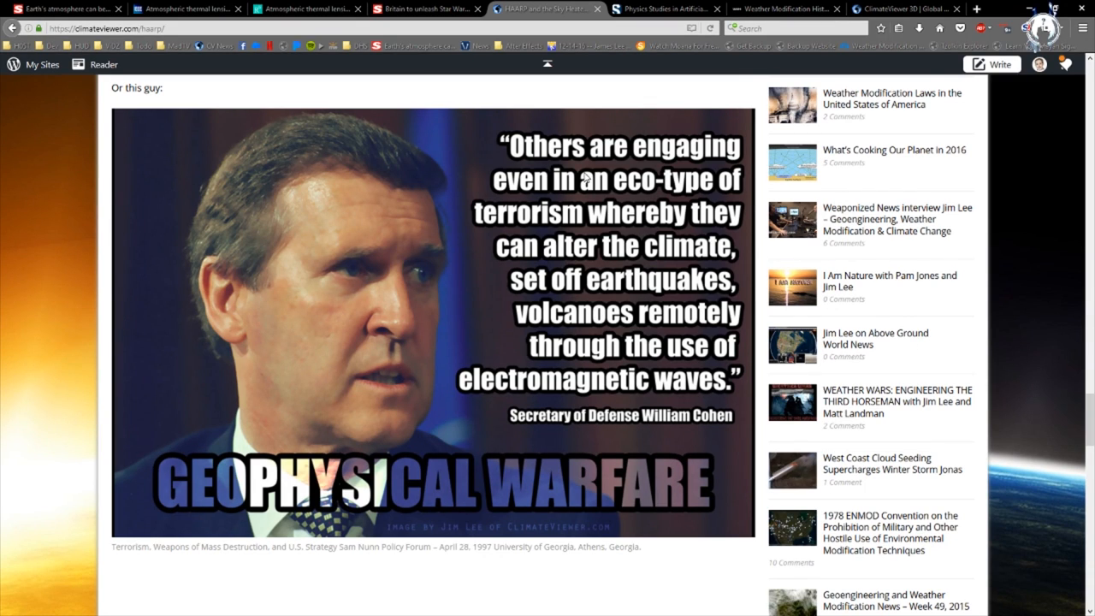
pyautogui.moveTo(873, 298)
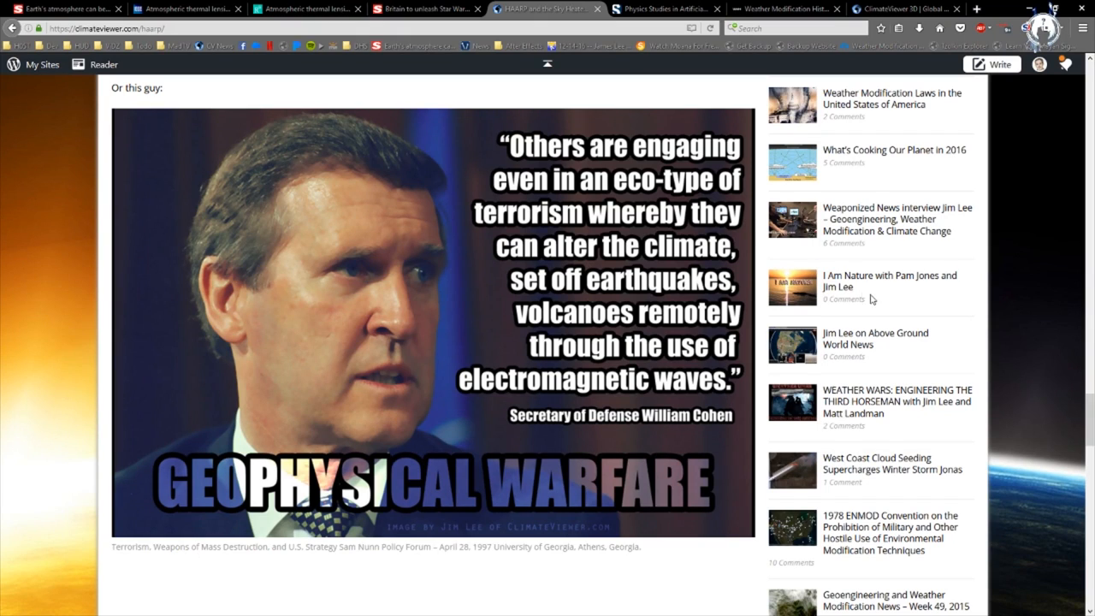
pyautogui.moveTo(839, 315)
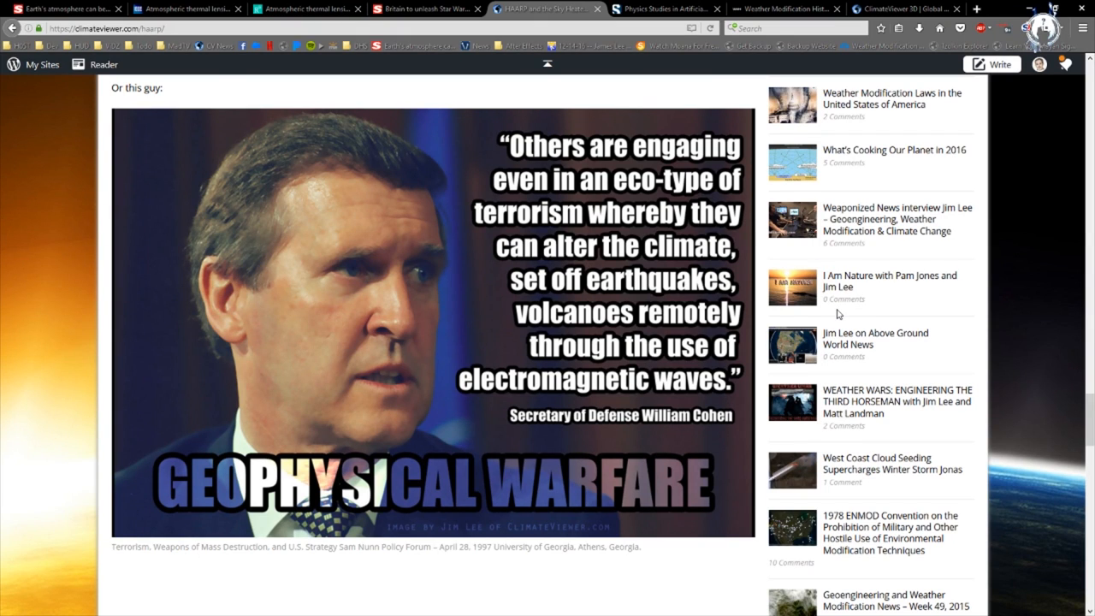
pyautogui.moveTo(842, 317)
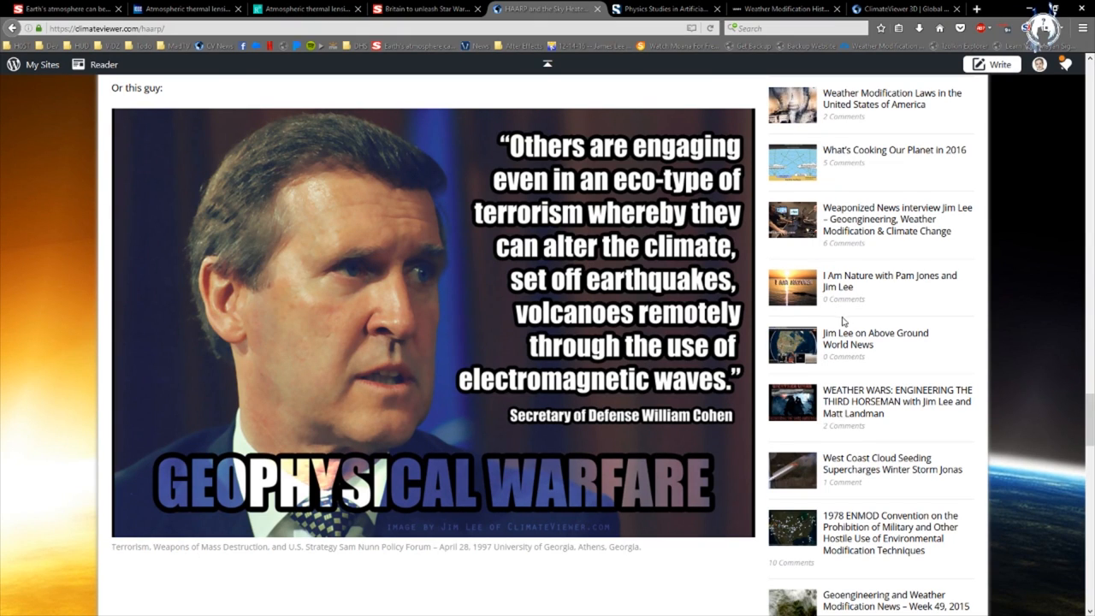
pyautogui.moveTo(875, 332)
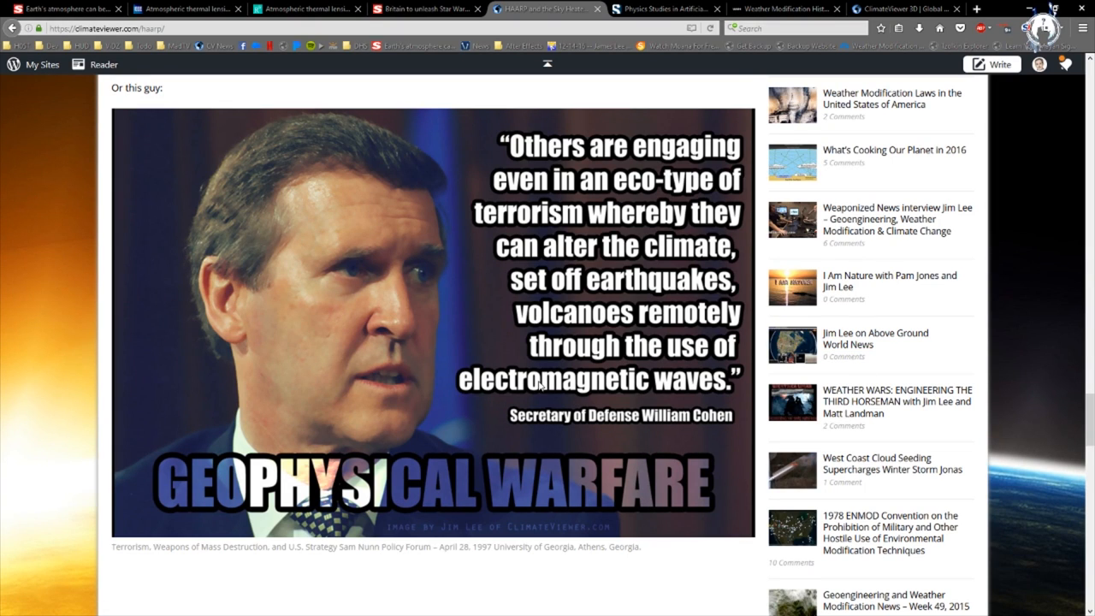
pyautogui.moveTo(852, 452)
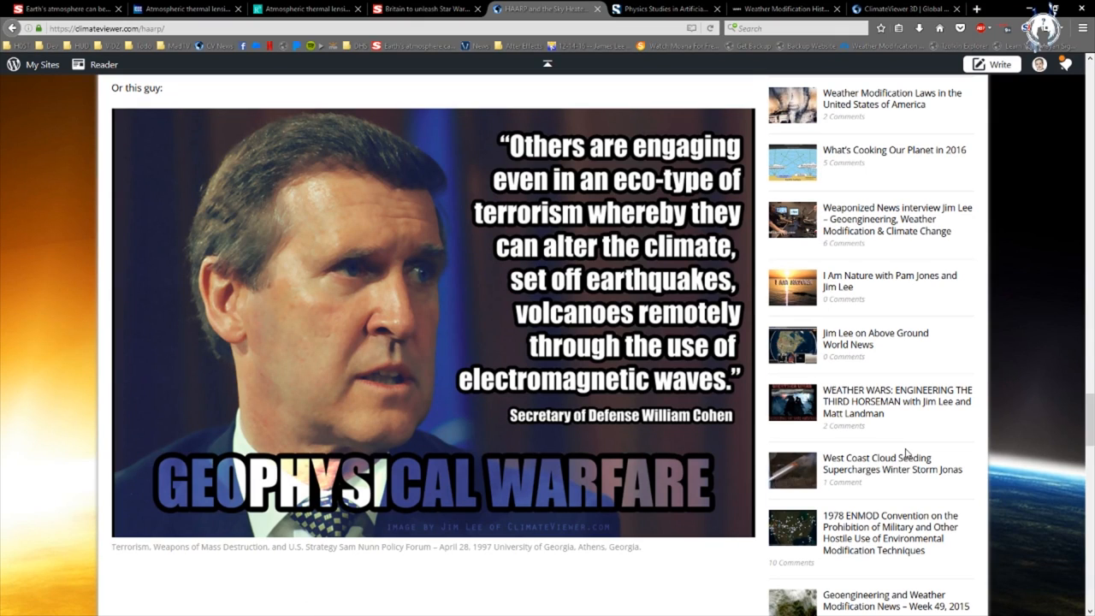
pyautogui.moveTo(936, 456)
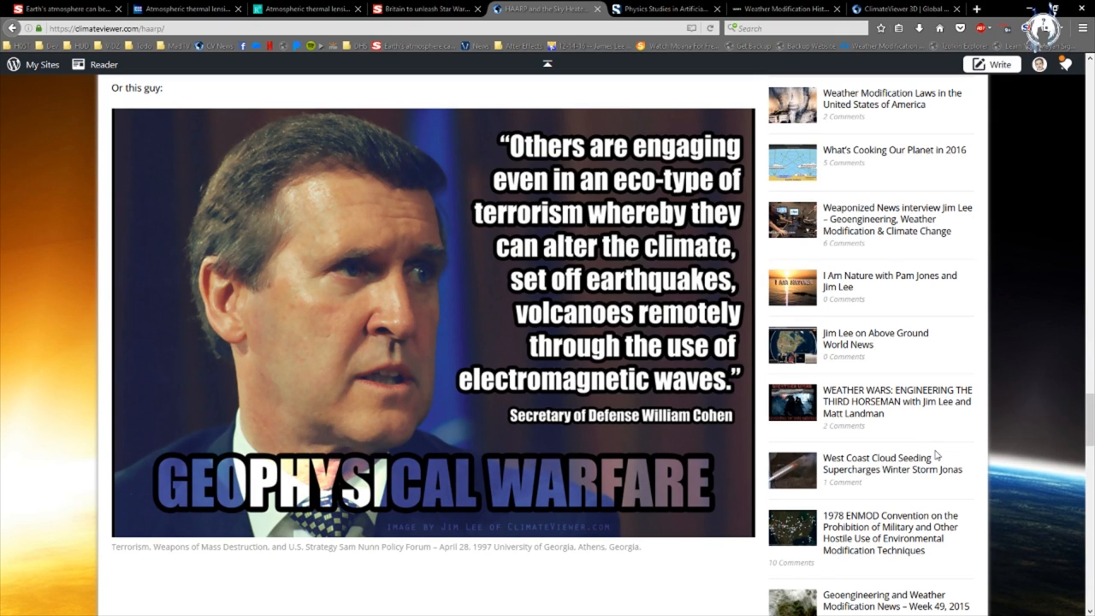
pyautogui.moveTo(953, 452)
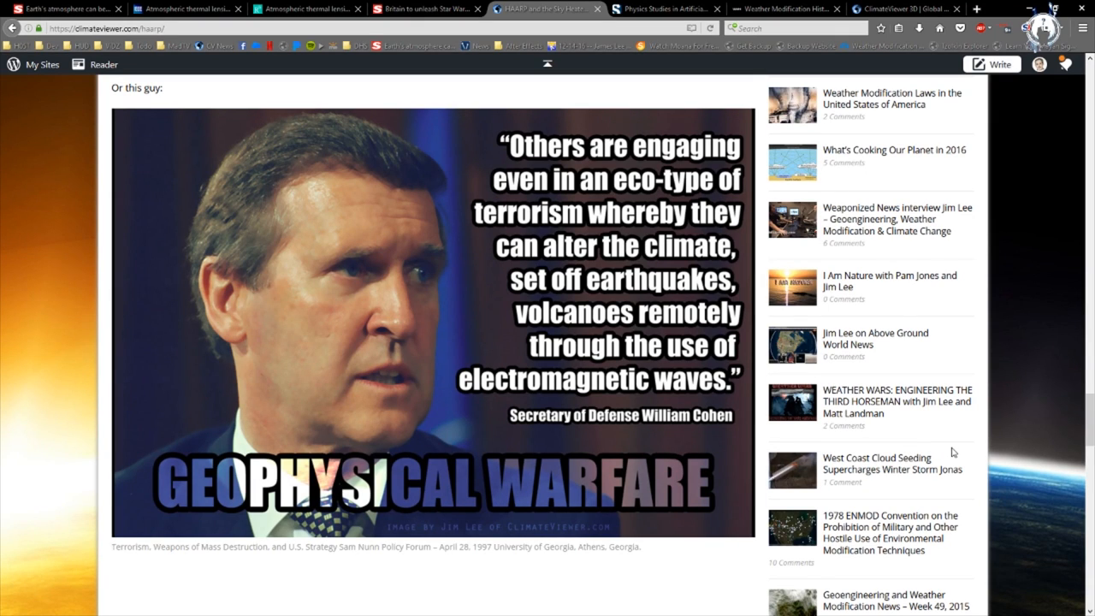
pyautogui.moveTo(1058, 407)
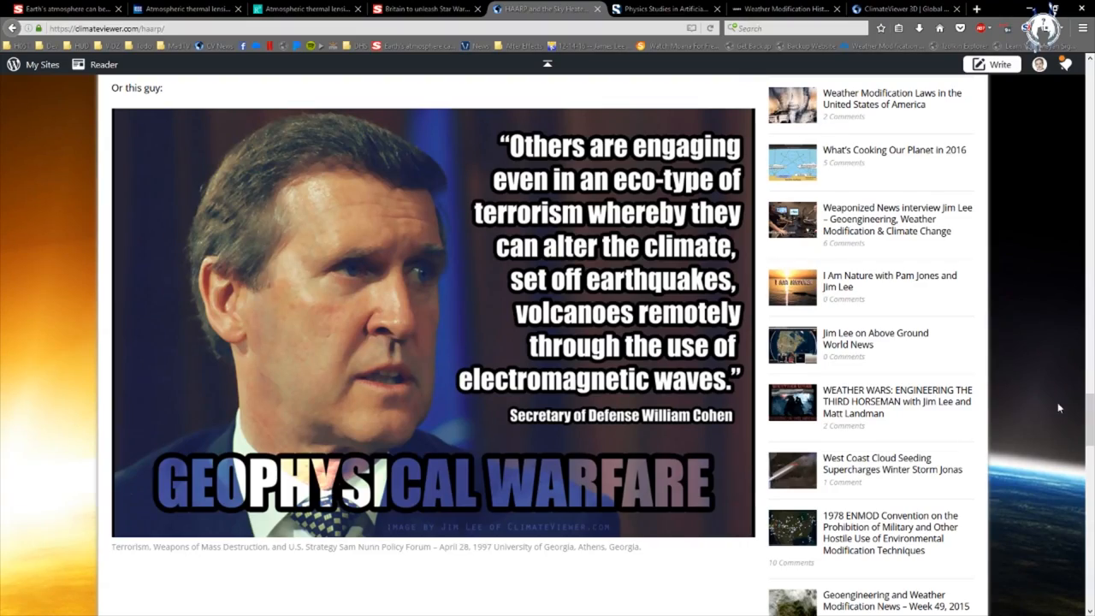
# Scroll the HAARP page to the 'Why Heat the Ionosphere?' list above the TETHER Panel graphic
pyautogui.scroll(3)
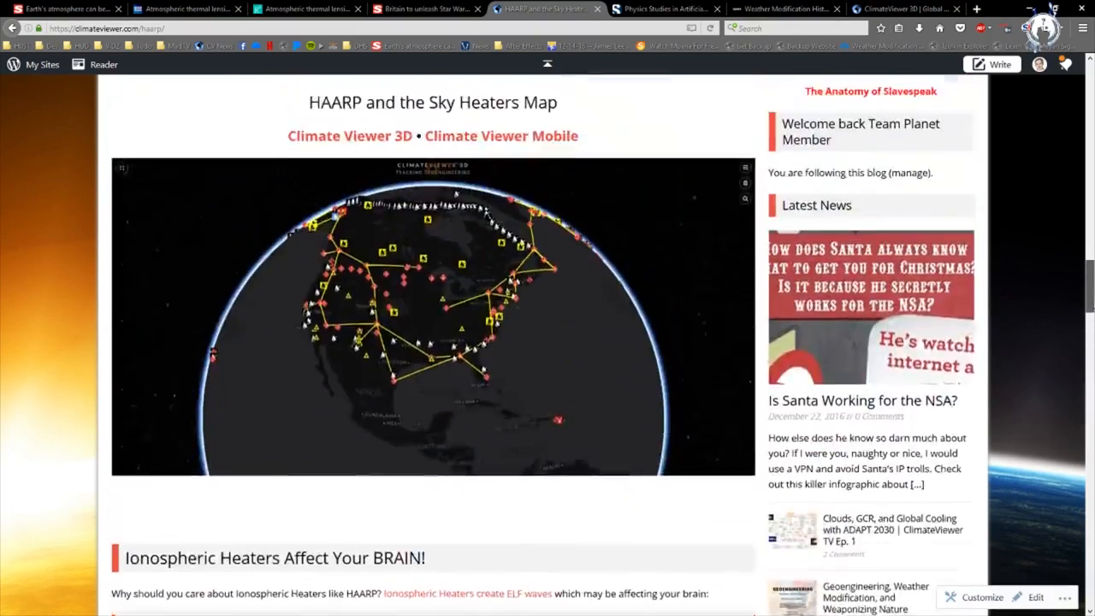
pyautogui.scroll(-3)
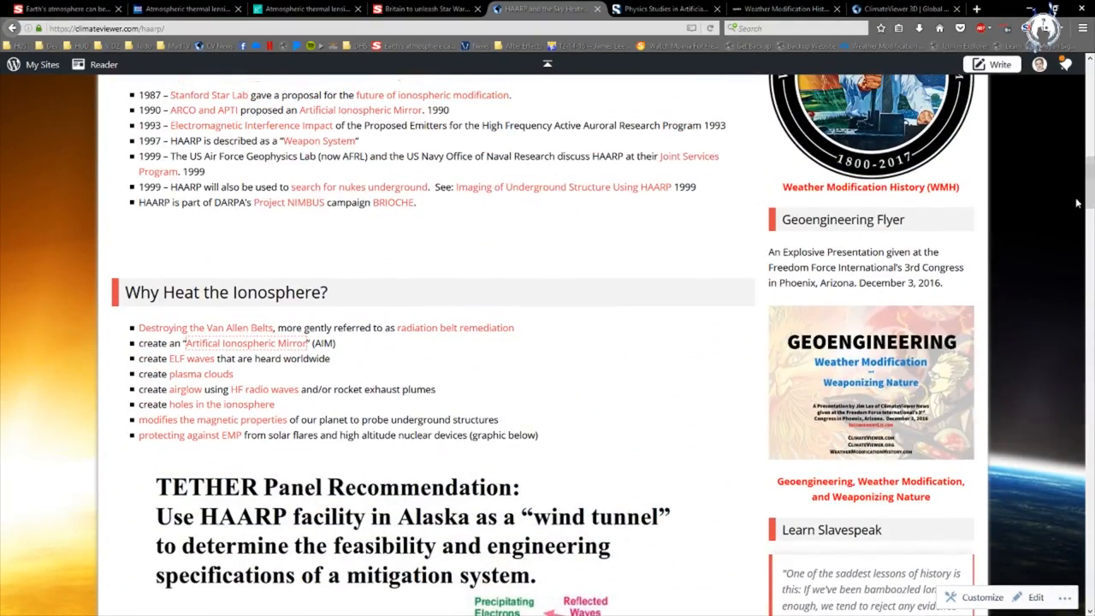
pyautogui.scroll(3)
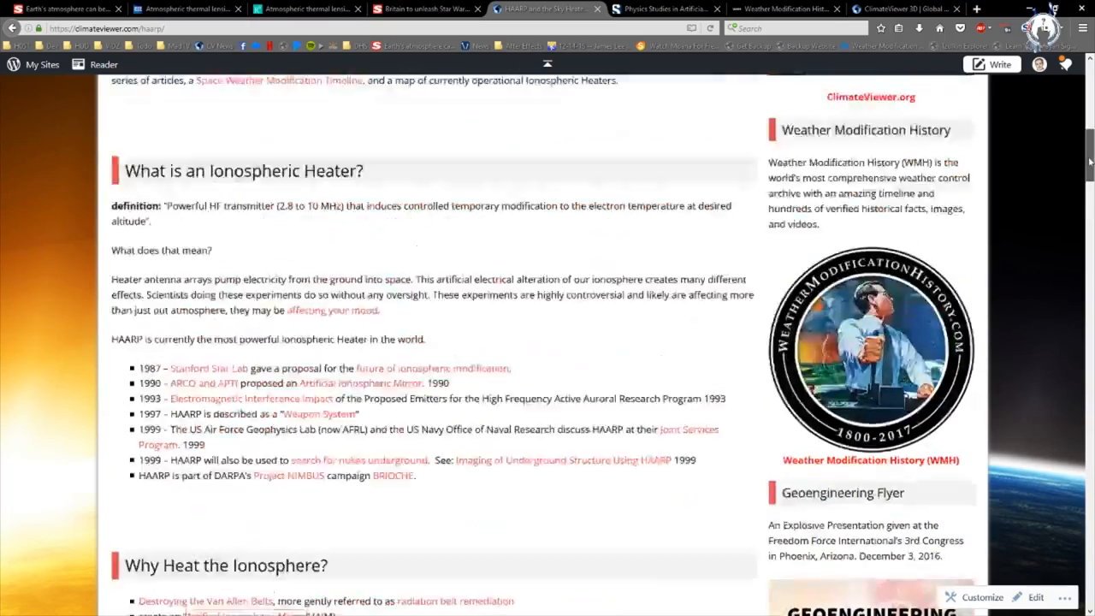
pyautogui.scroll(3)
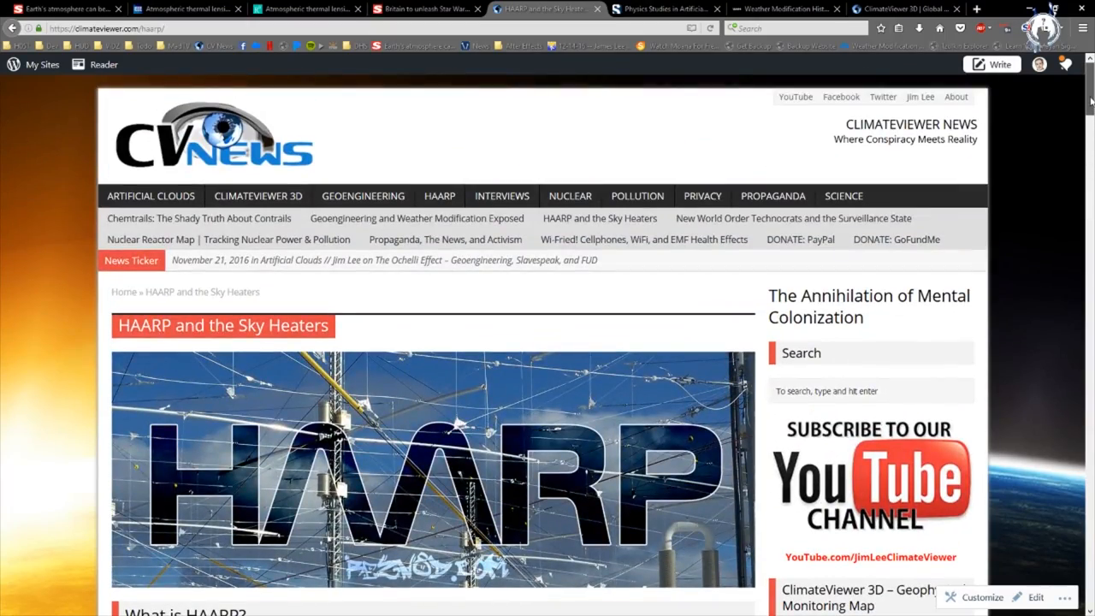
pyautogui.scroll(-3)
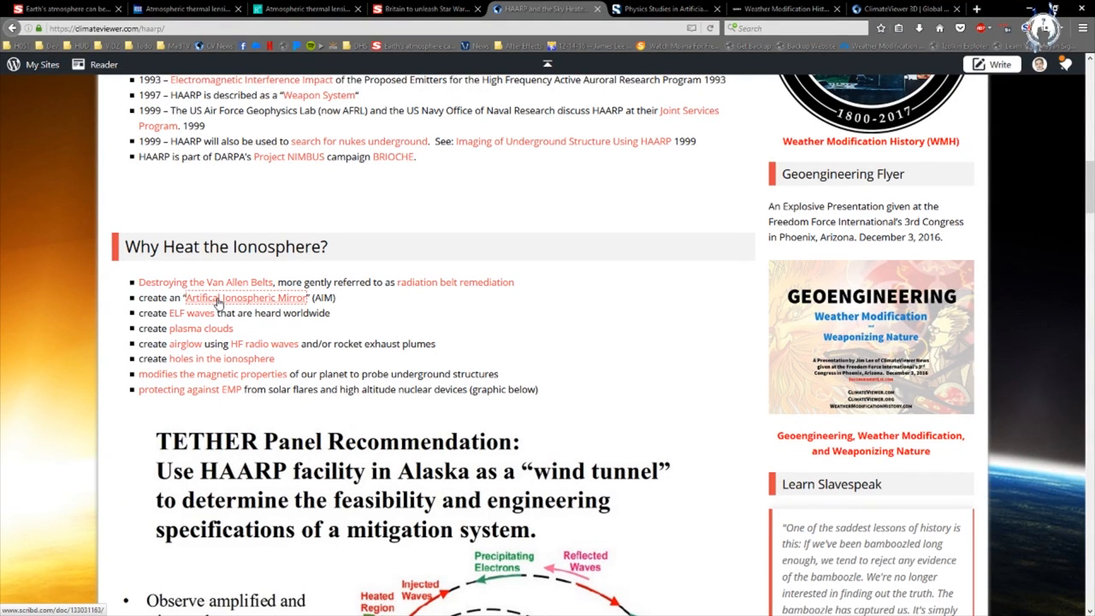
pyautogui.moveTo(486, 127)
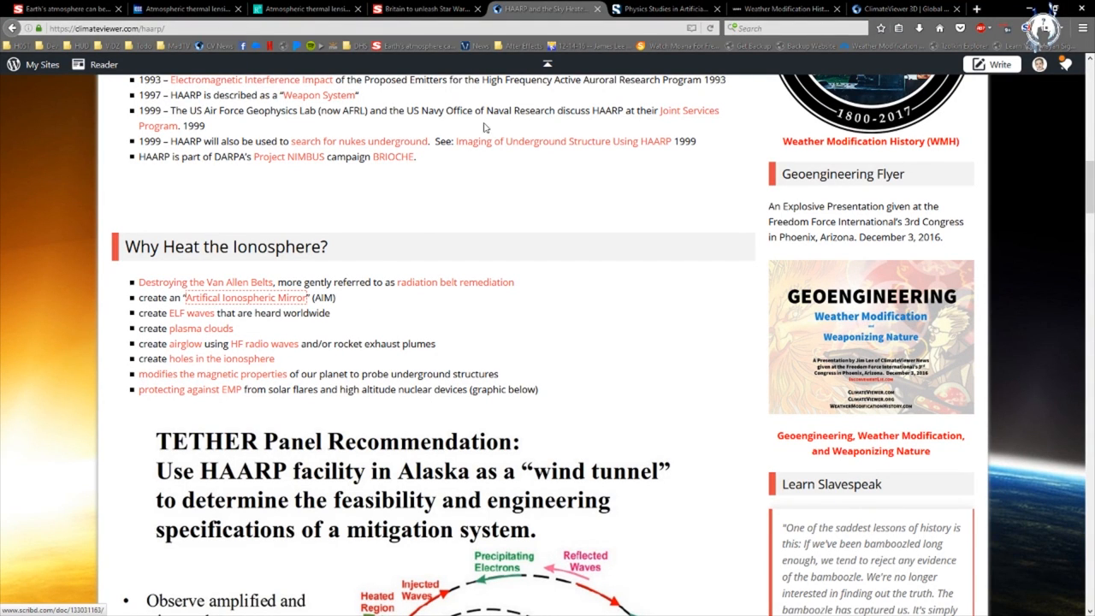
# Open the 1990 ARCO 'Artificial Ionospheric Mirror (AIM)' report on Scribd at its title page
pyautogui.click(664, 9)
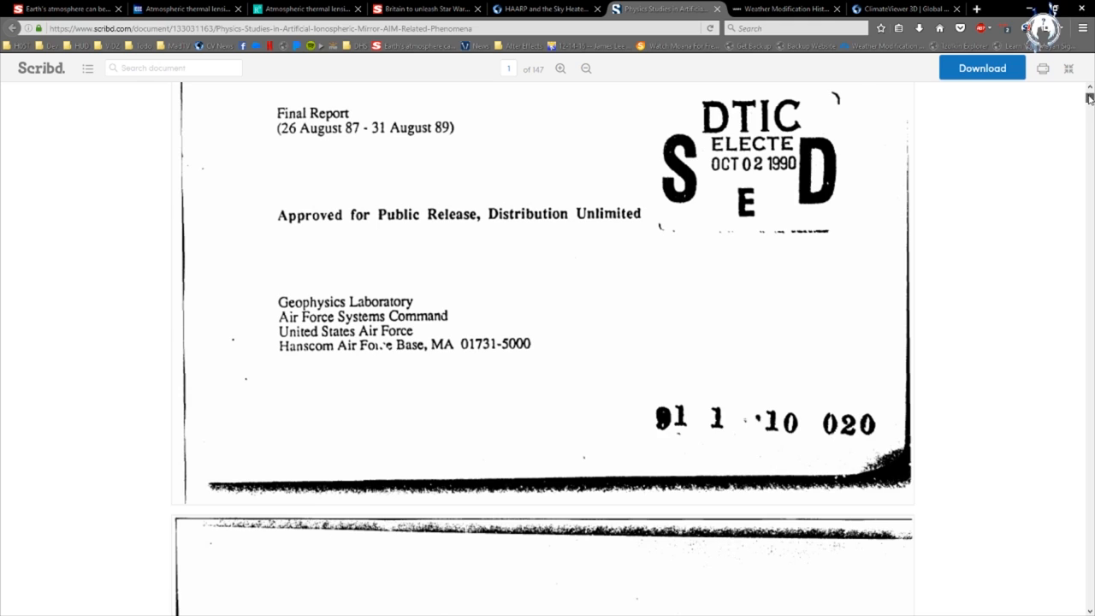
pyautogui.scroll(3)
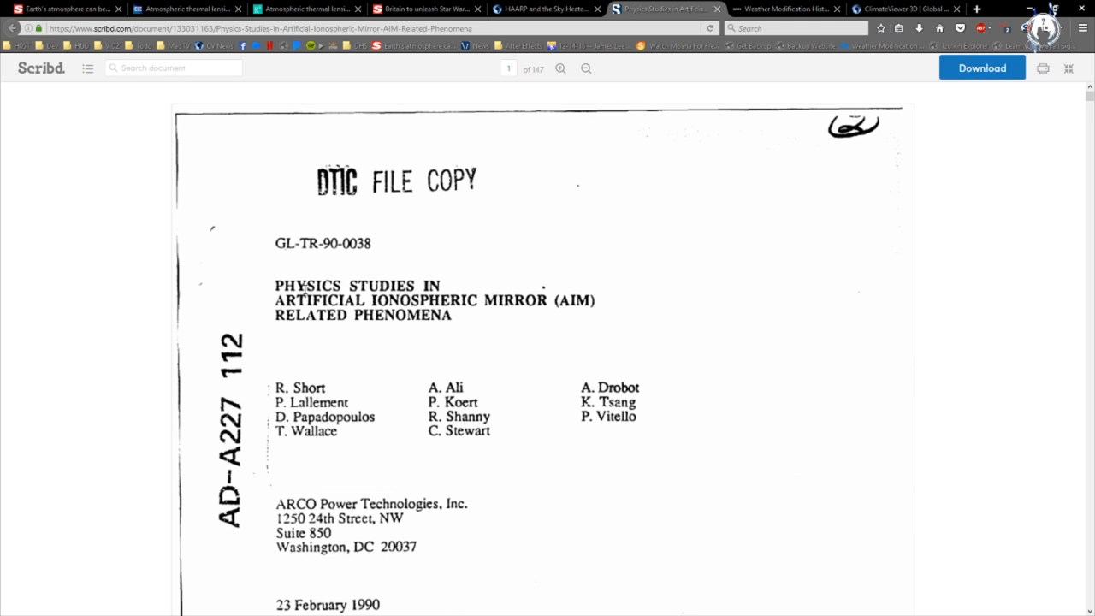
pyautogui.moveTo(325, 267)
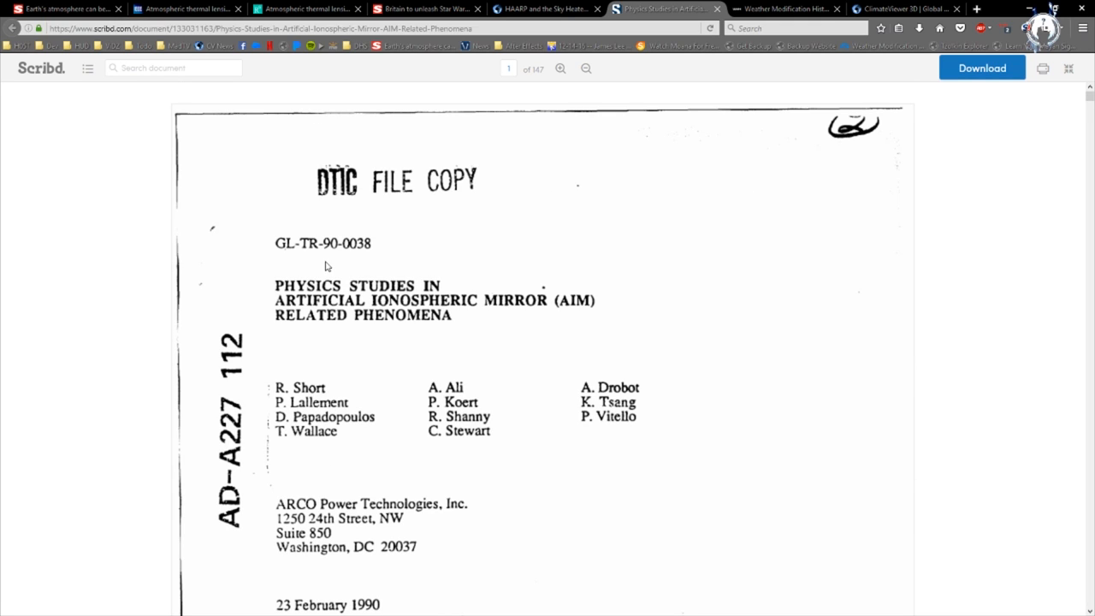
pyautogui.moveTo(420, 287)
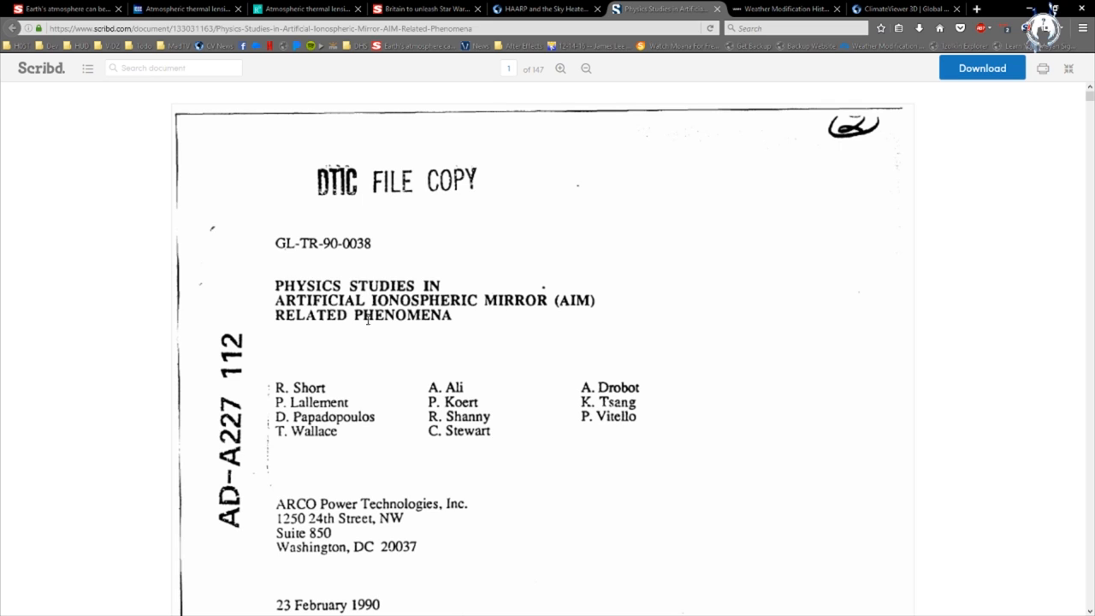
pyautogui.moveTo(469, 341)
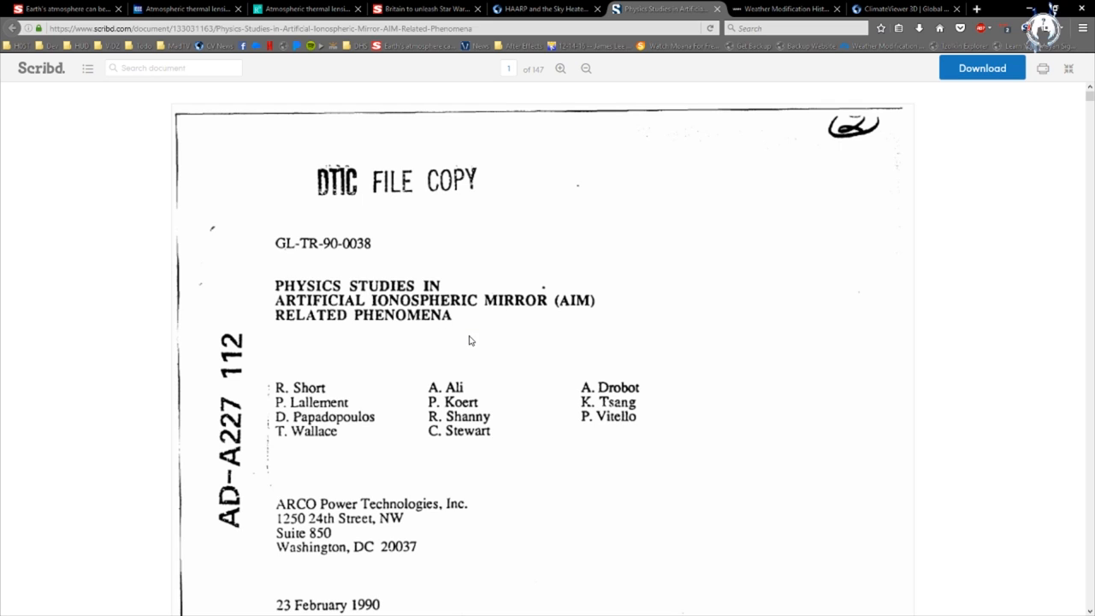
pyautogui.scroll(-3)
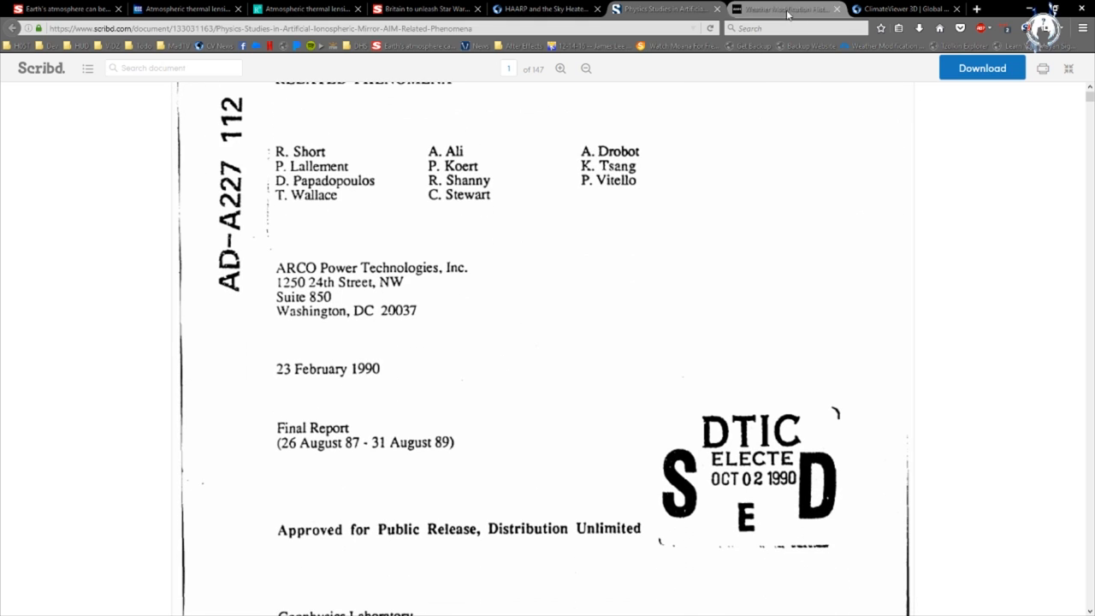
# Show the Ionospheric Heaters markers on the ClimateViewer 3D globe and close the Shigaraki popup
pyautogui.click(907, 9)
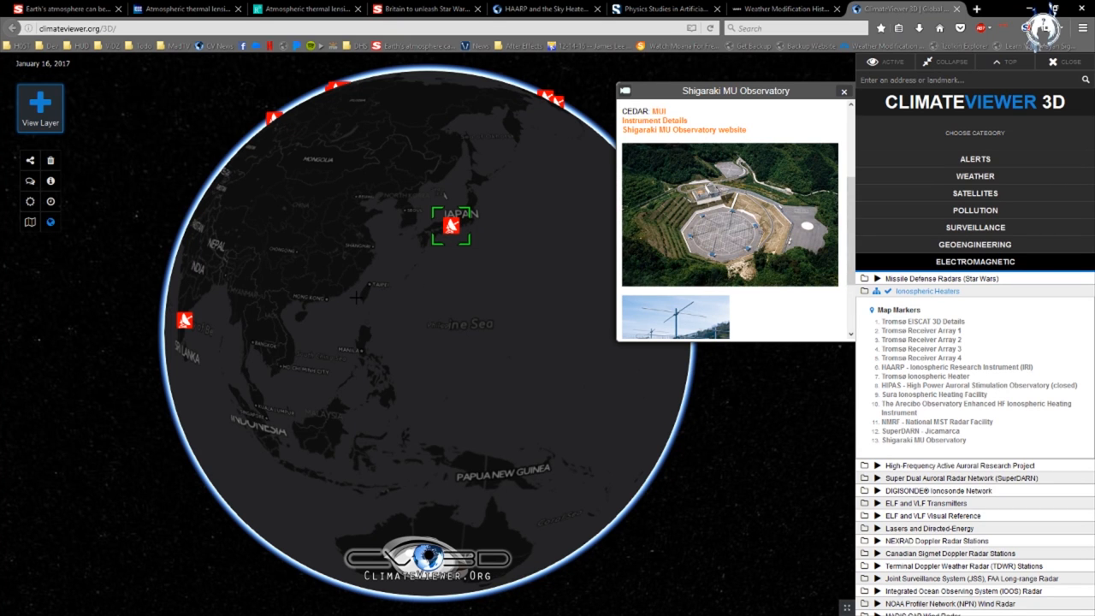
pyautogui.moveTo(318, 308)
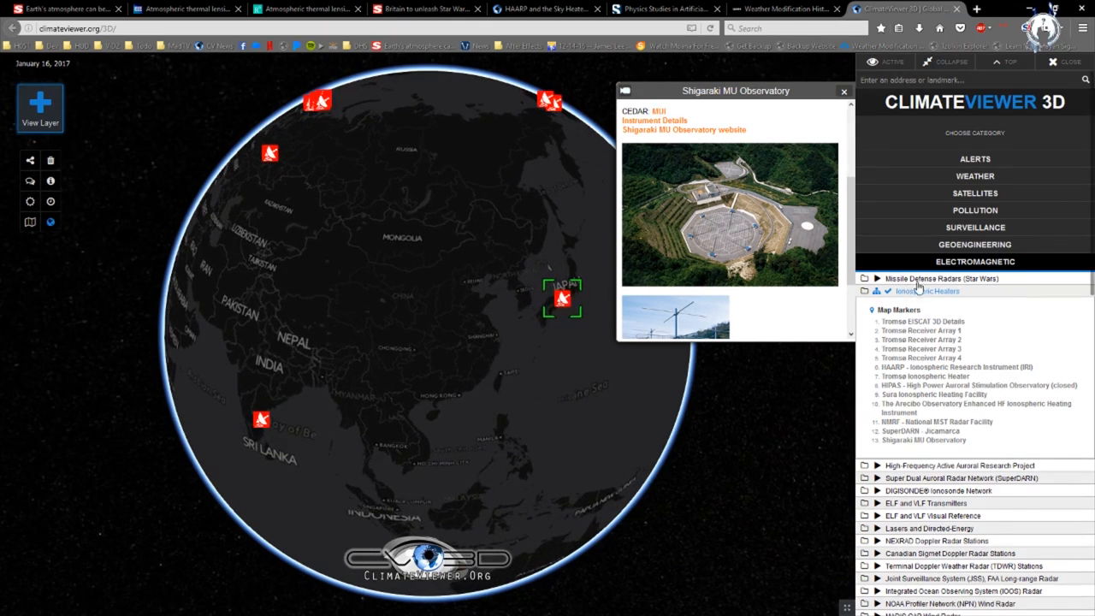
pyautogui.click(927, 291)
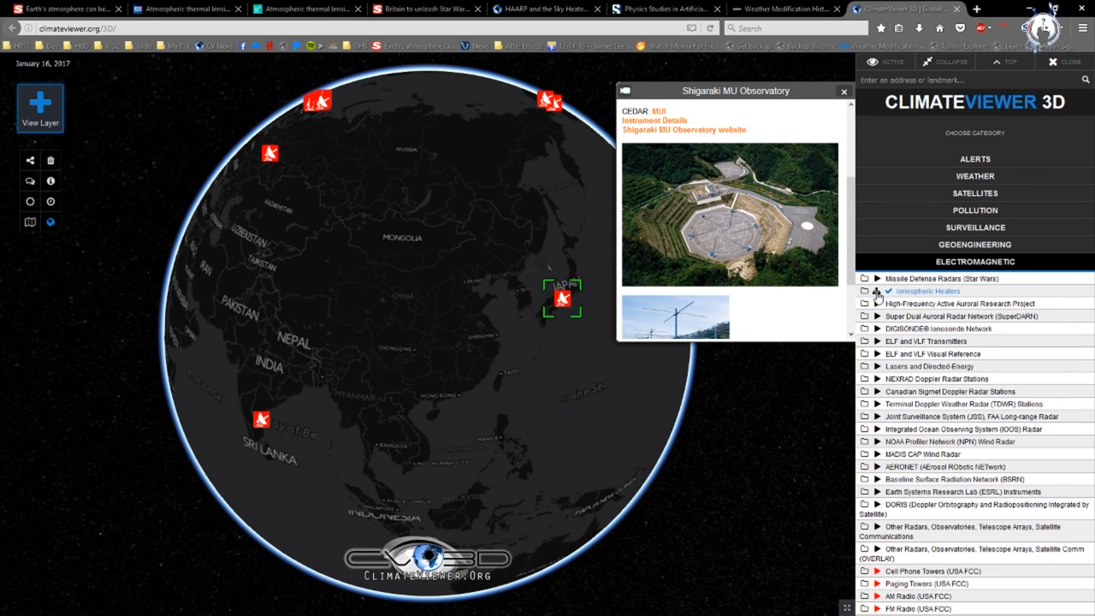
pyautogui.click(876, 291)
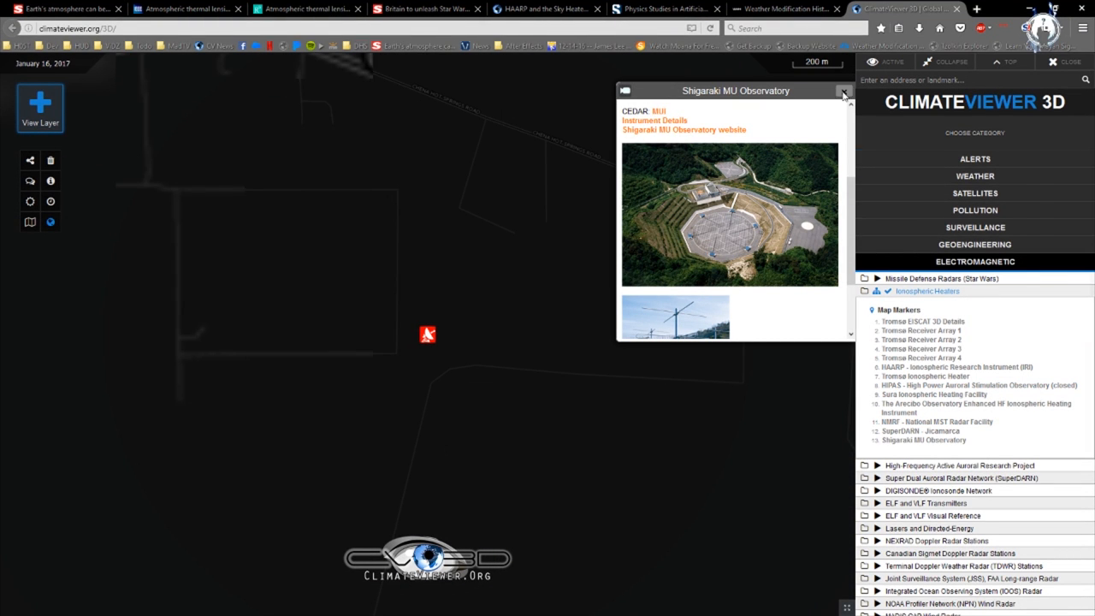
pyautogui.click(844, 92)
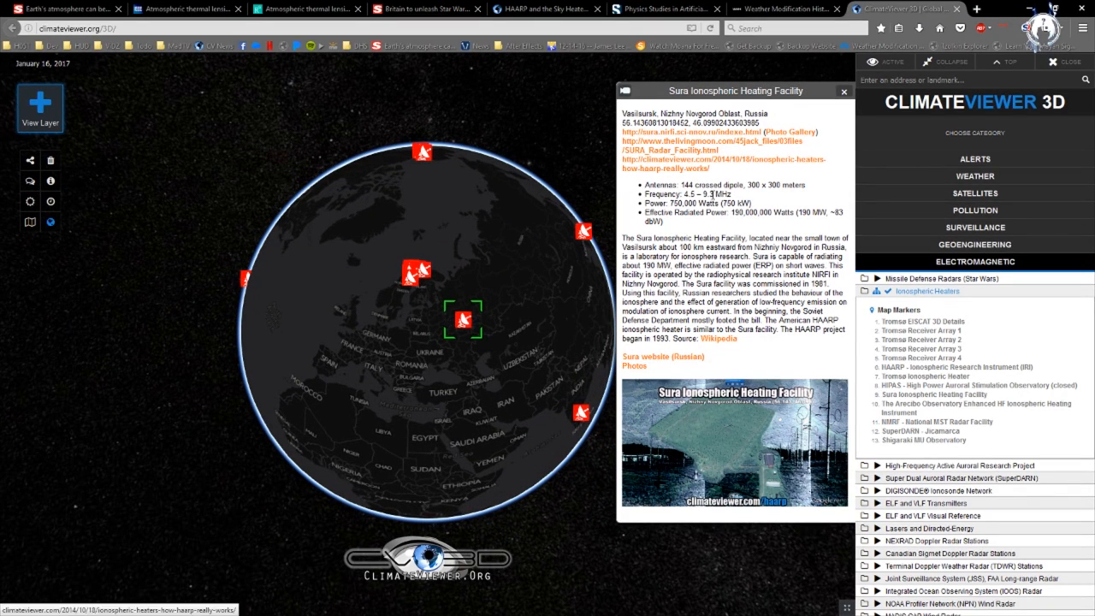
pyautogui.moveTo(582, 418)
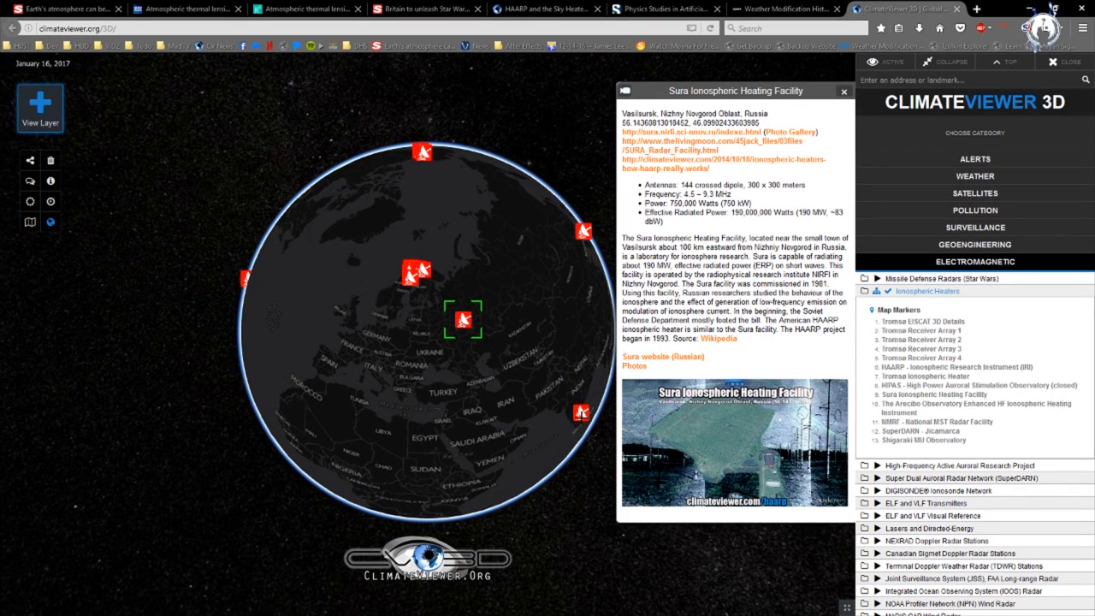
# View the National MST Radar Facility details, turn the globe to east Asia and zoom toward HAARP
pyautogui.click(580, 416)
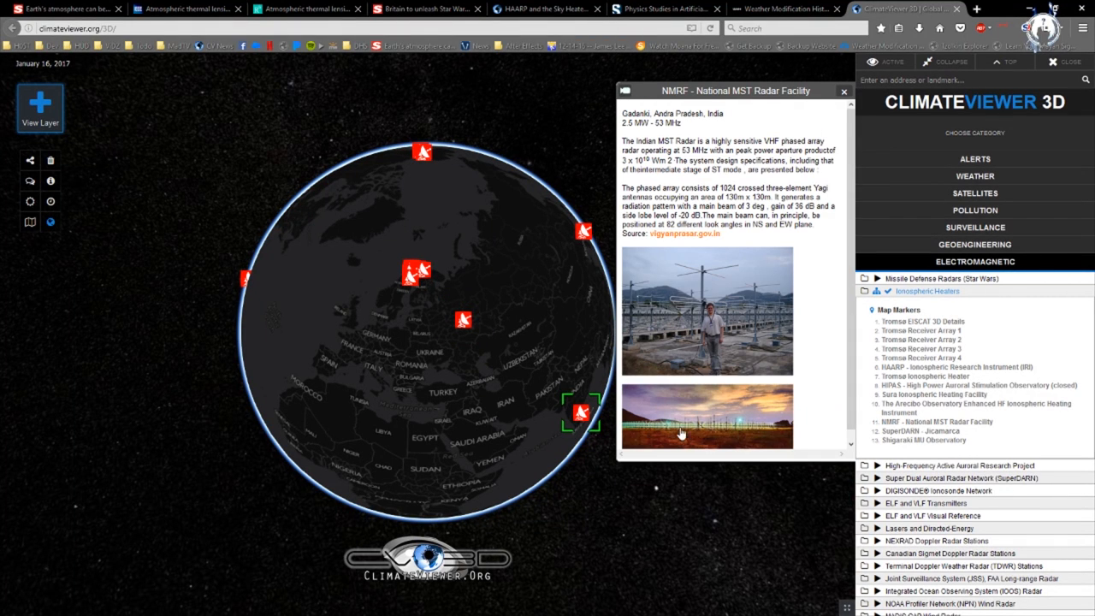
pyautogui.moveTo(760, 435)
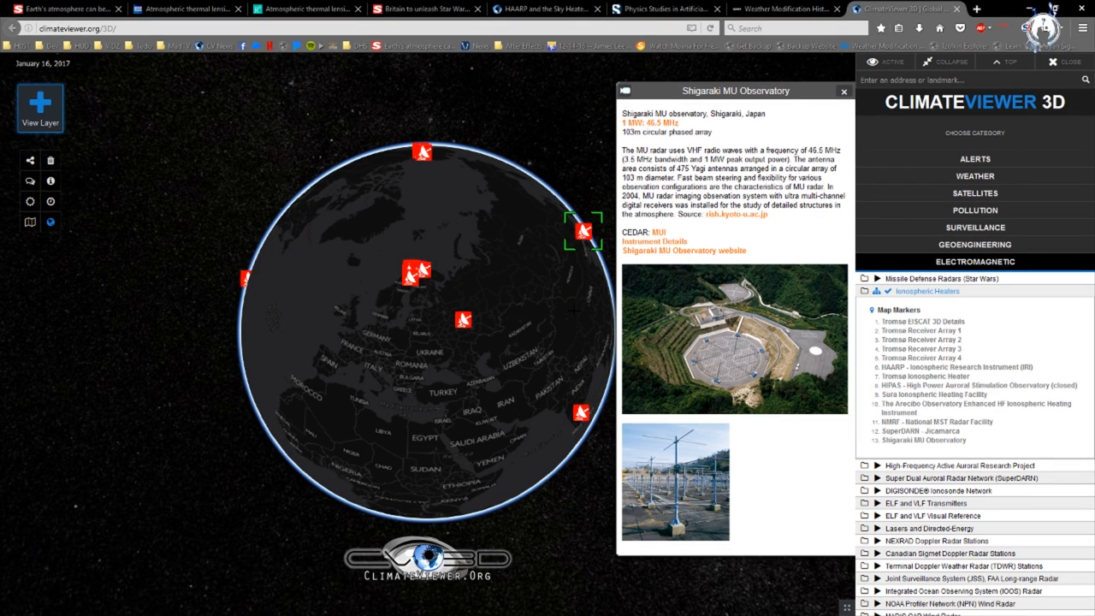
pyautogui.moveTo(619, 306)
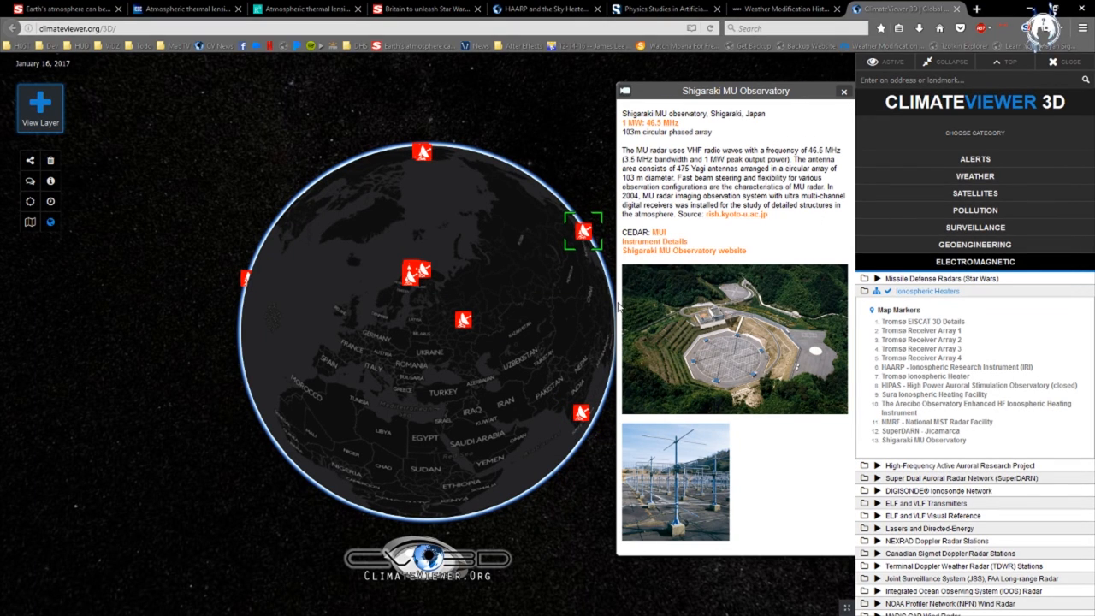
pyautogui.moveTo(698, 187)
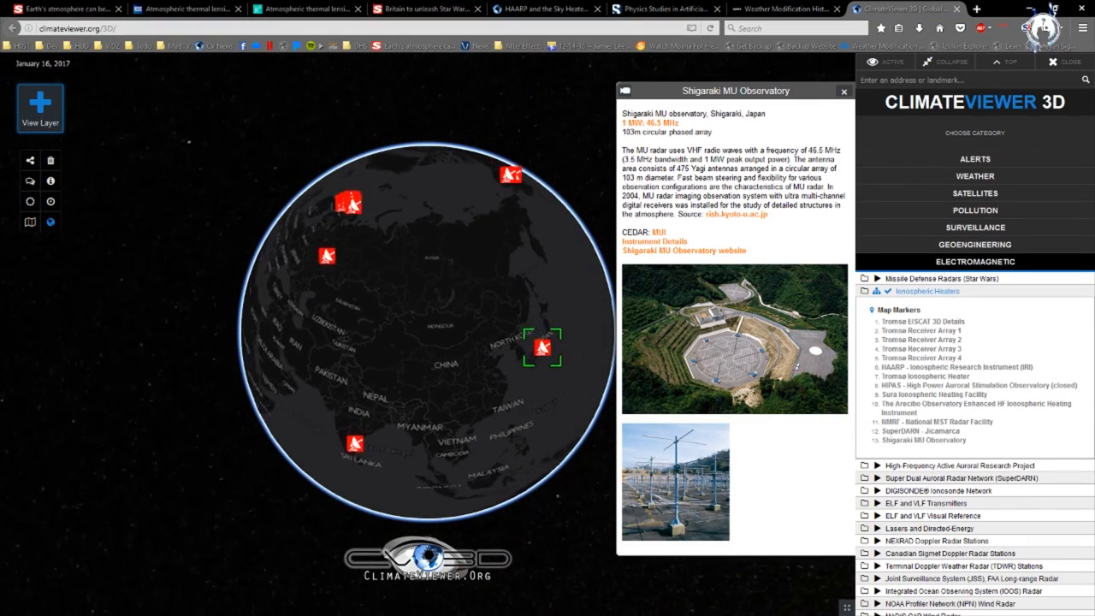
pyautogui.moveTo(428, 342); pyautogui.dragTo(325, 291)
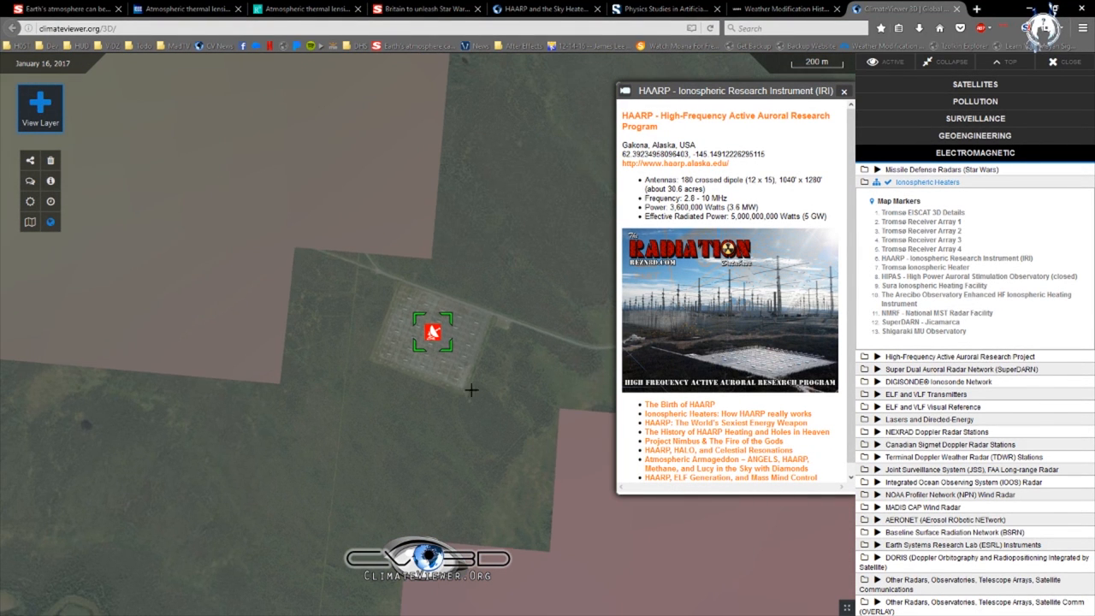
pyautogui.scroll(-3)
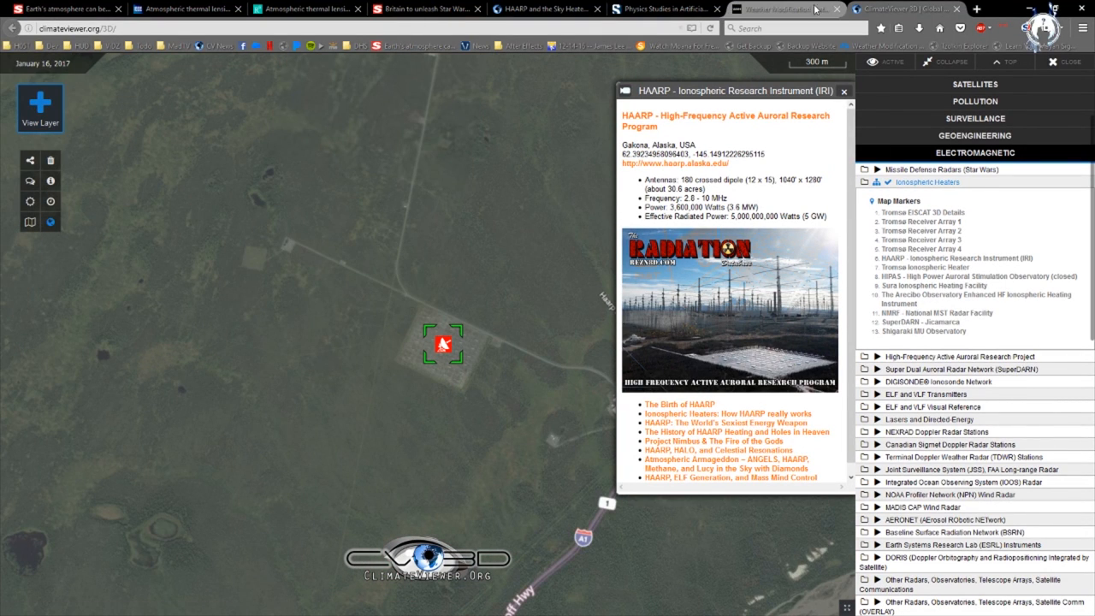
pyautogui.click(770, 10)
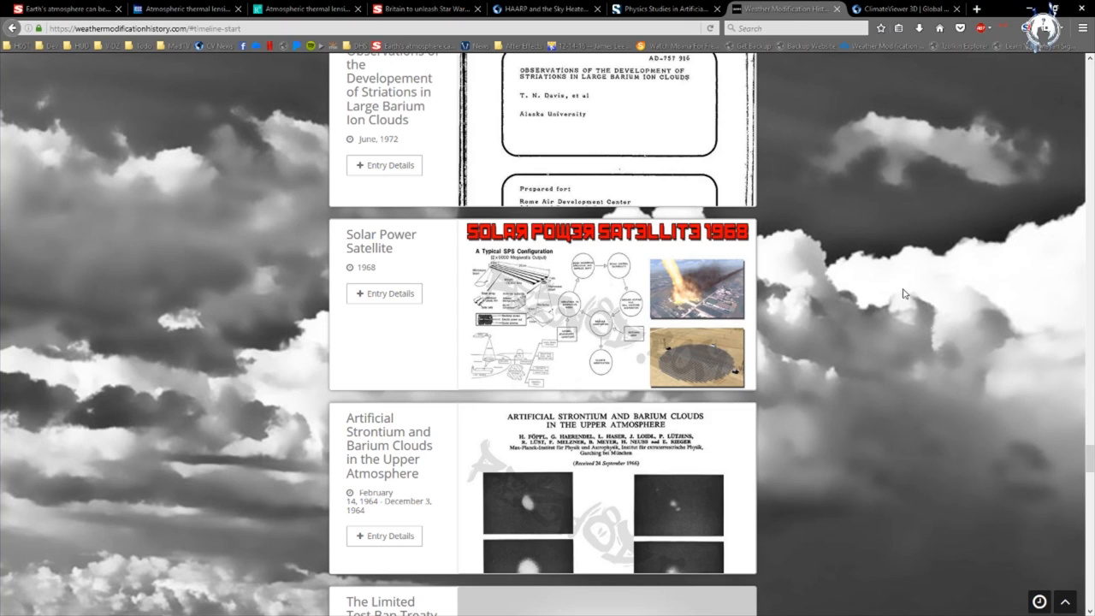
pyautogui.scroll(3)
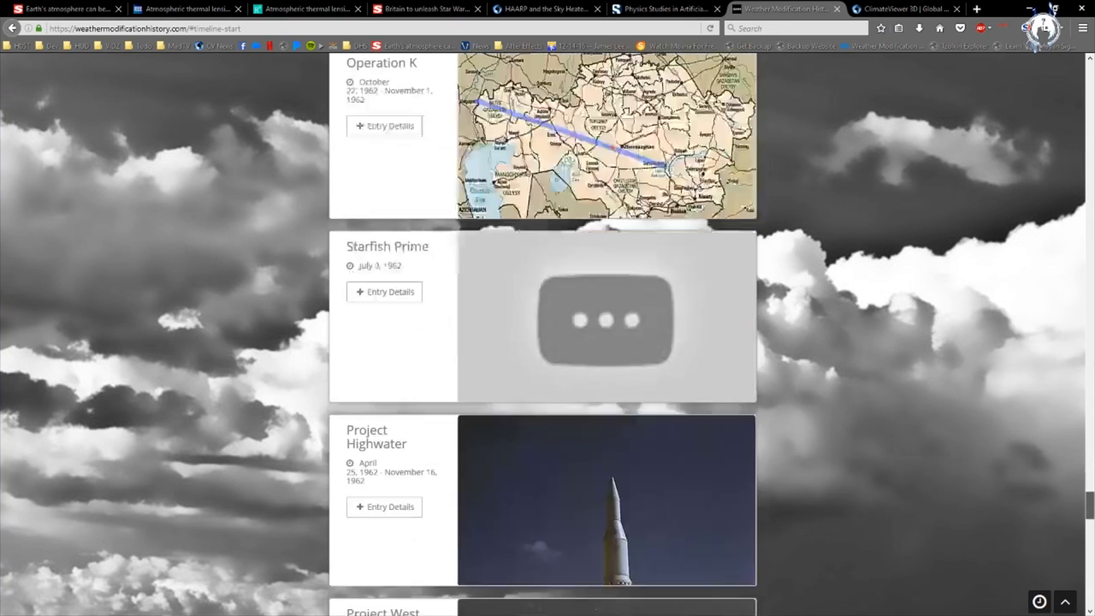
pyautogui.scroll(-3)
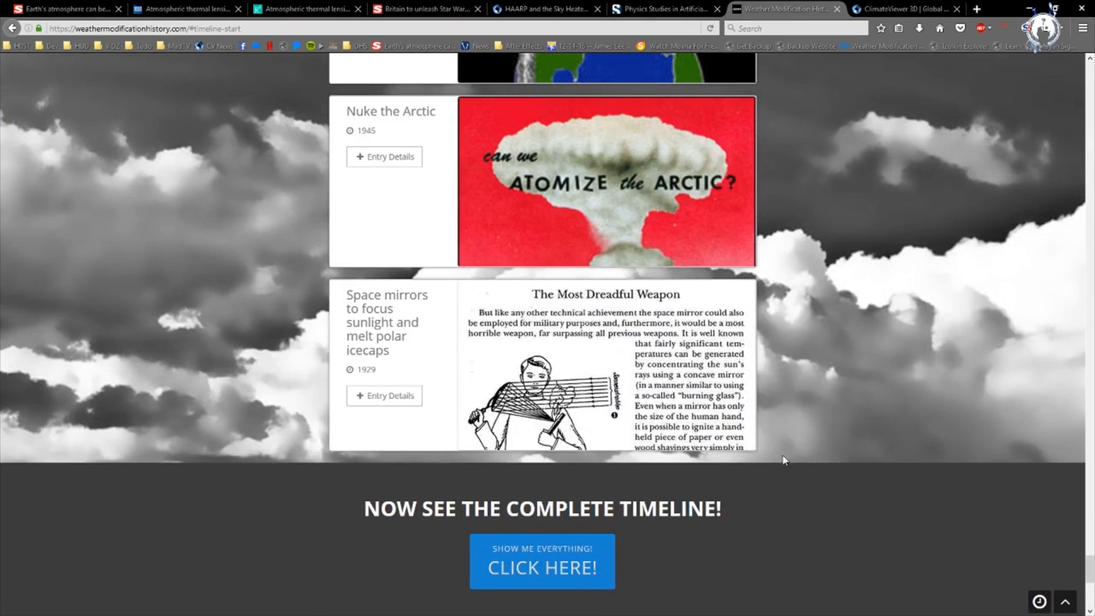
pyautogui.moveTo(606, 368)
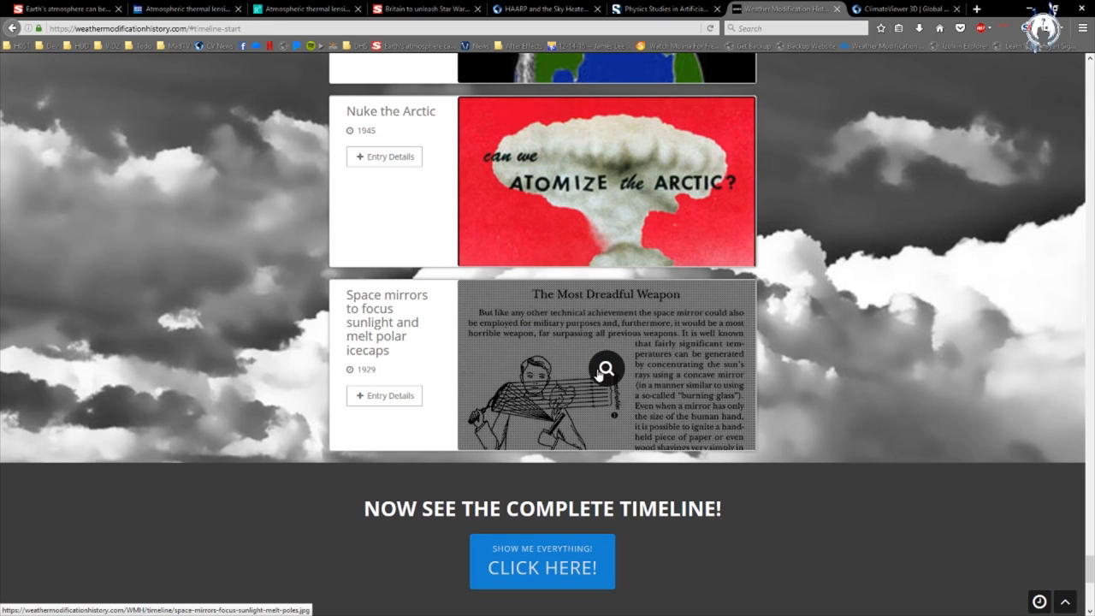
pyautogui.click(606, 370)
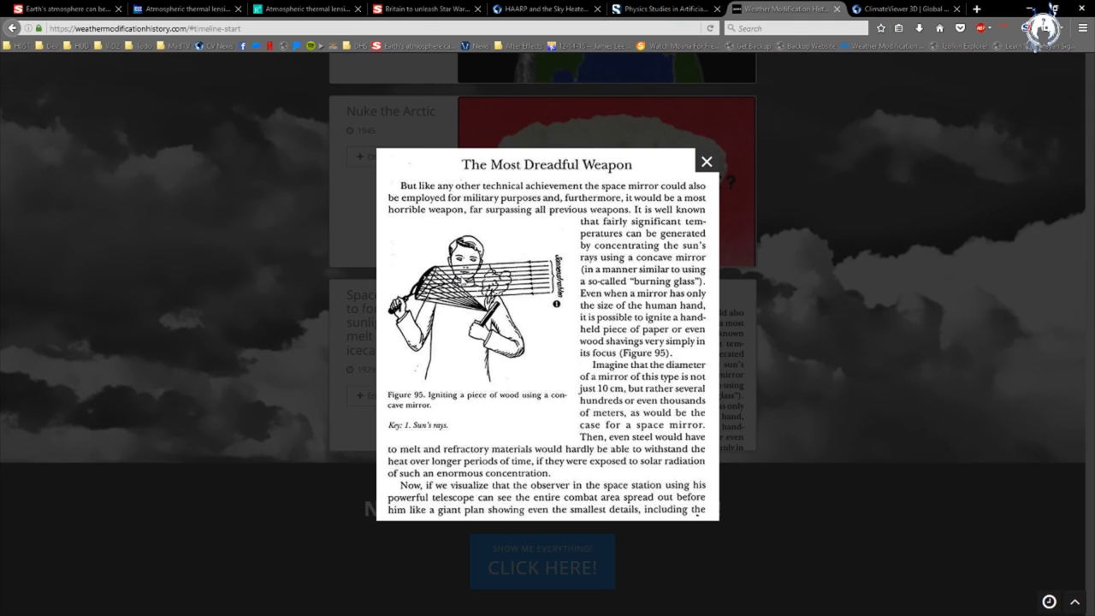
pyautogui.moveTo(784, 263)
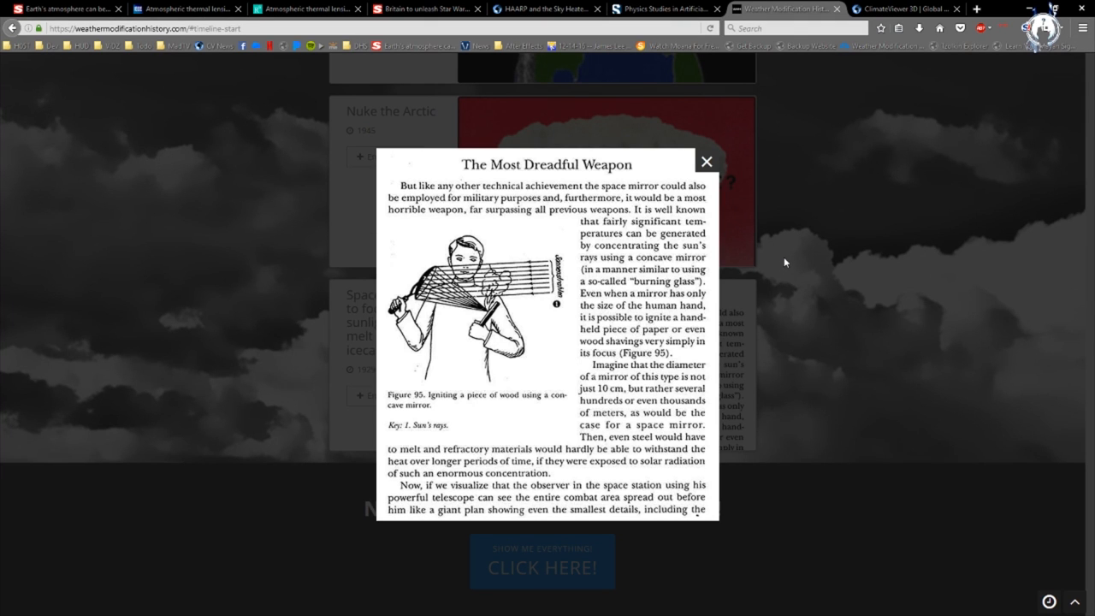
pyautogui.moveTo(524, 226)
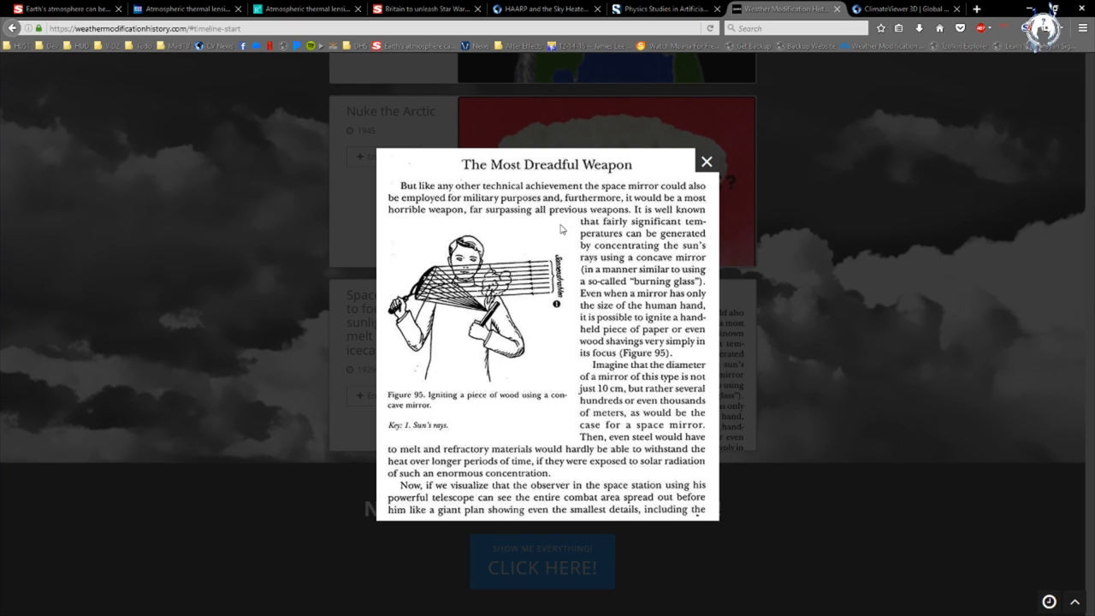
pyautogui.moveTo(684, 205)
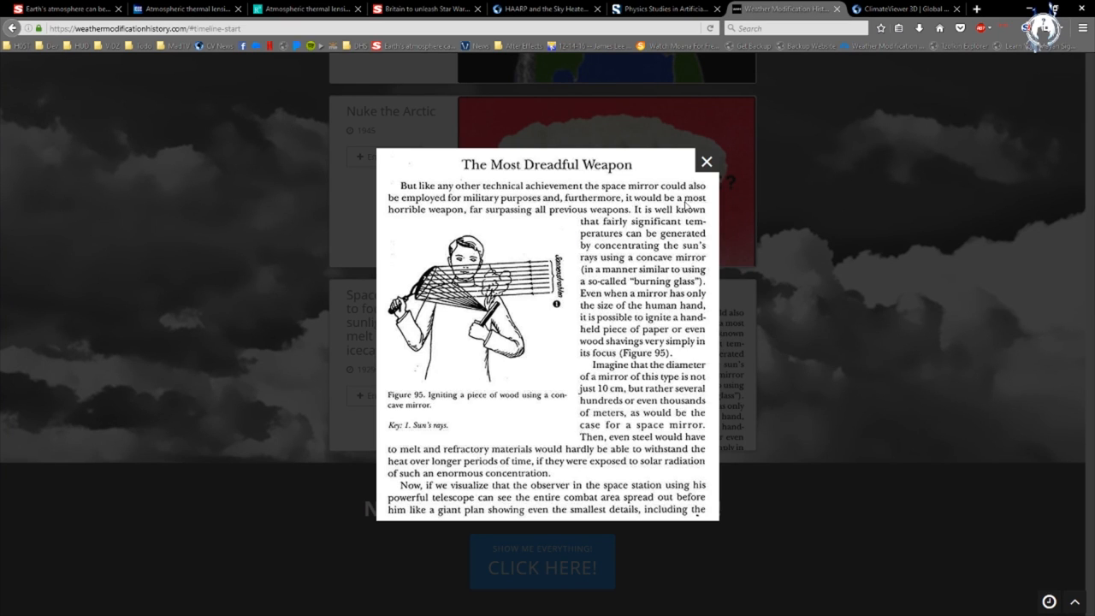
pyautogui.moveTo(555, 219)
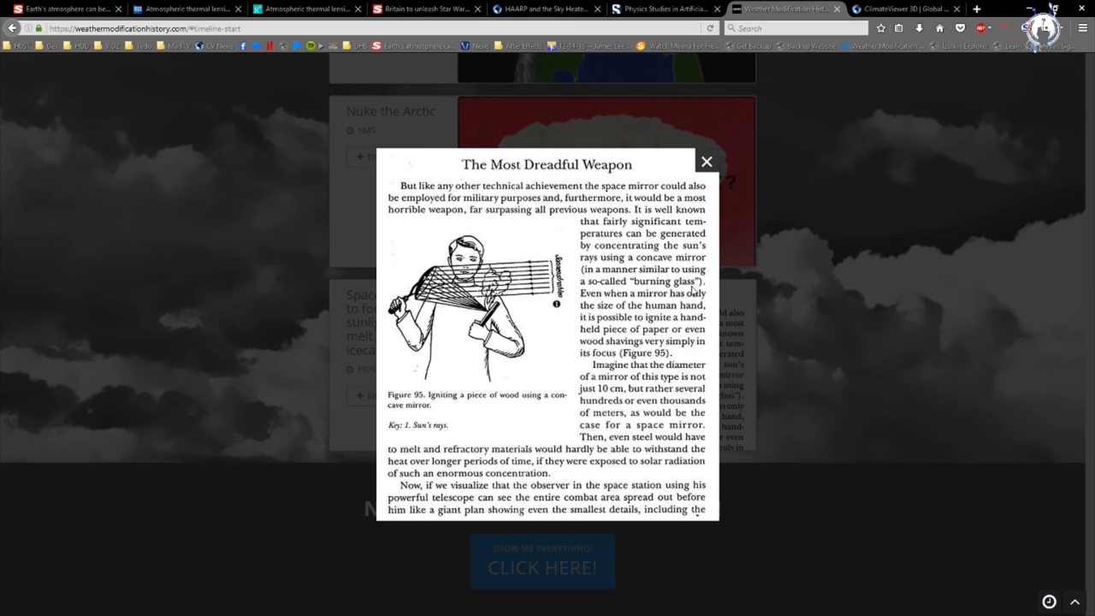
pyautogui.moveTo(866, 128)
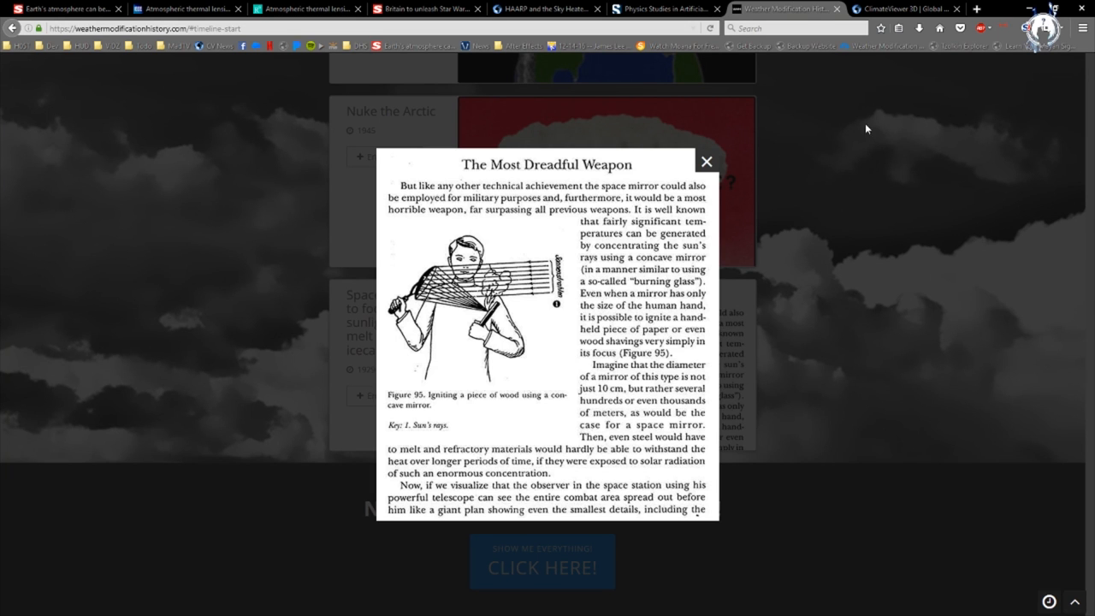
pyautogui.click(706, 161)
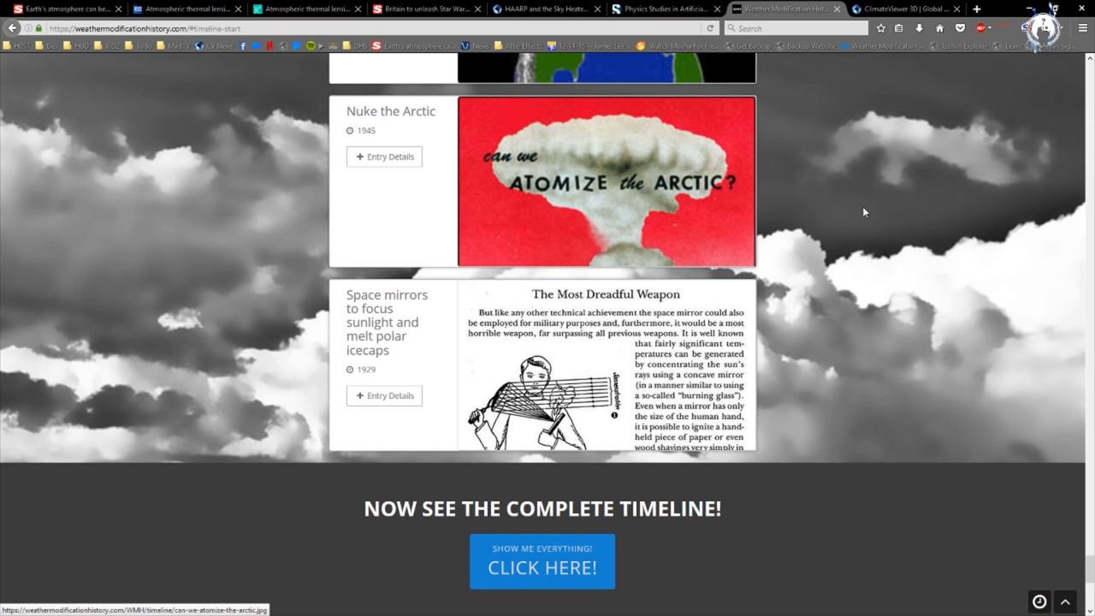
# Enlarge the Solar Power Satellite 1968 image and open its entry details and references
pyautogui.scroll(-3)
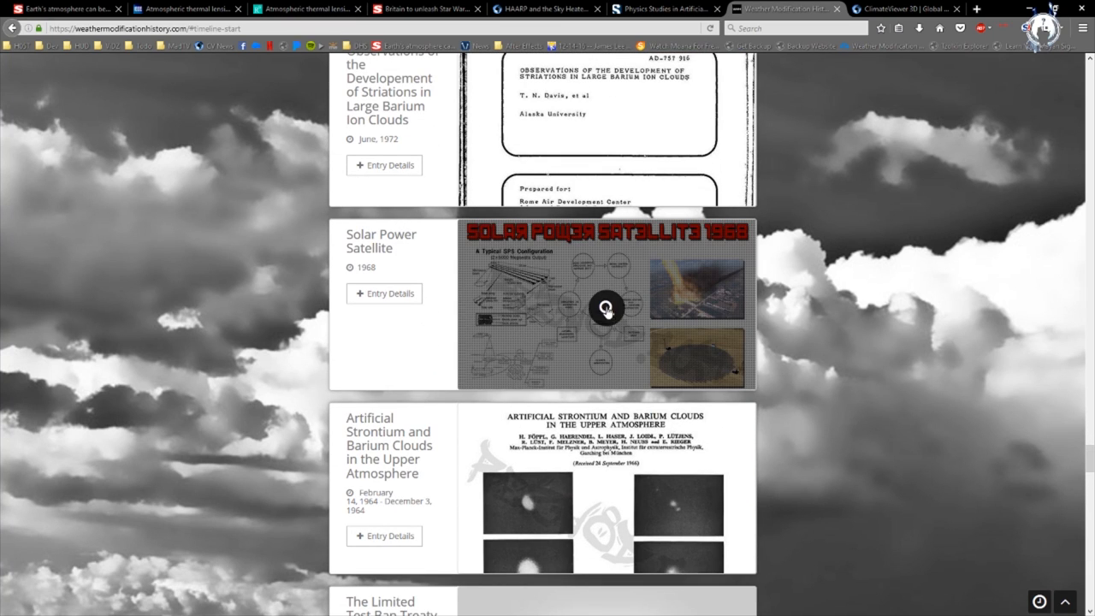
pyautogui.click(606, 308)
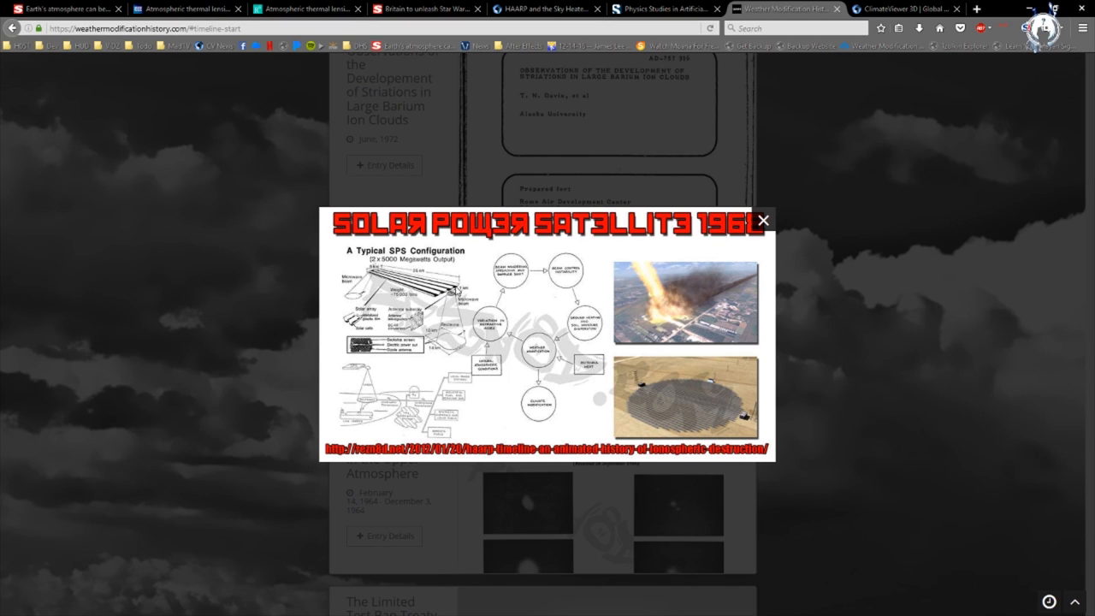
pyautogui.moveTo(454, 291)
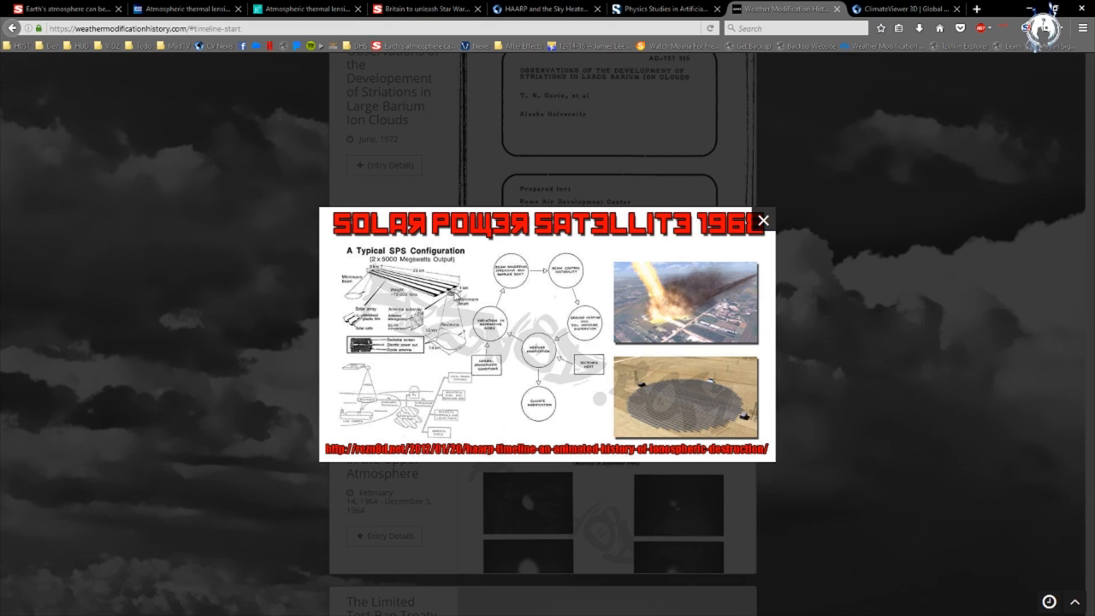
pyautogui.moveTo(659, 294)
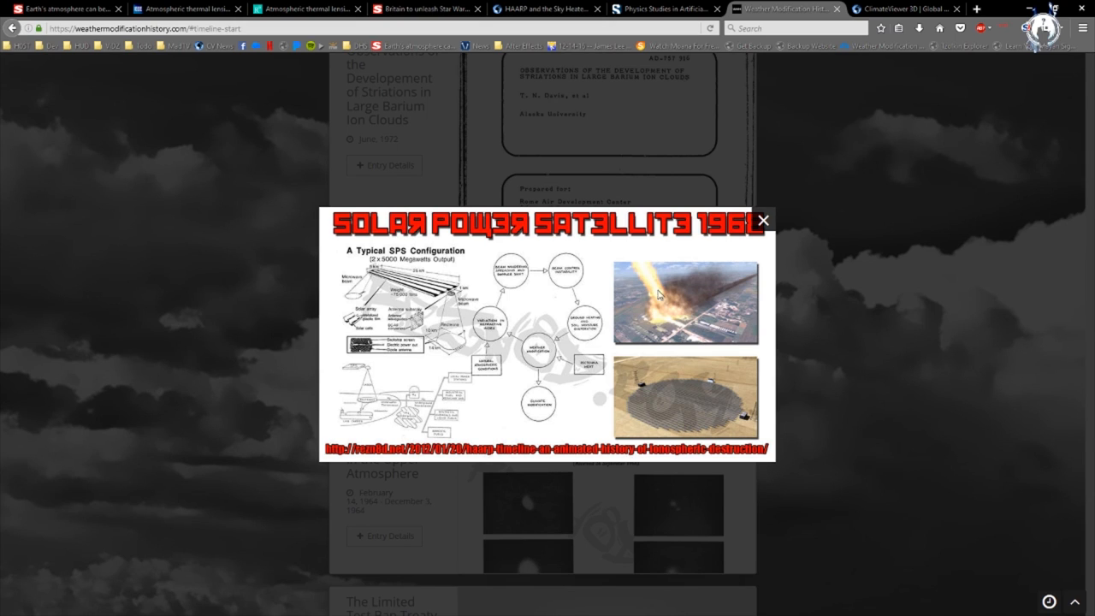
pyautogui.moveTo(533, 359)
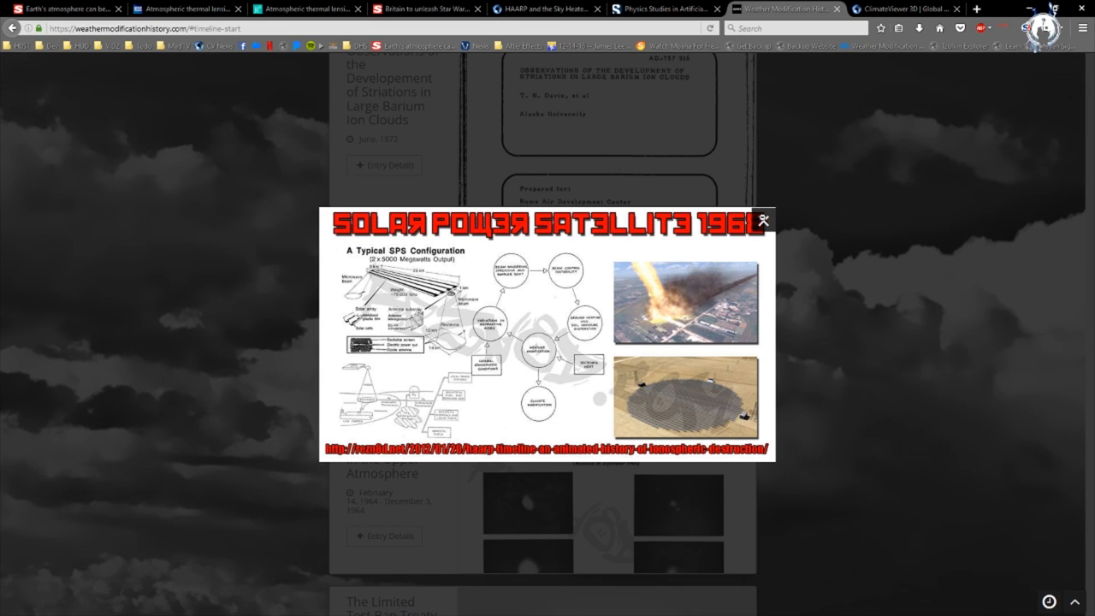
pyautogui.click(760, 219)
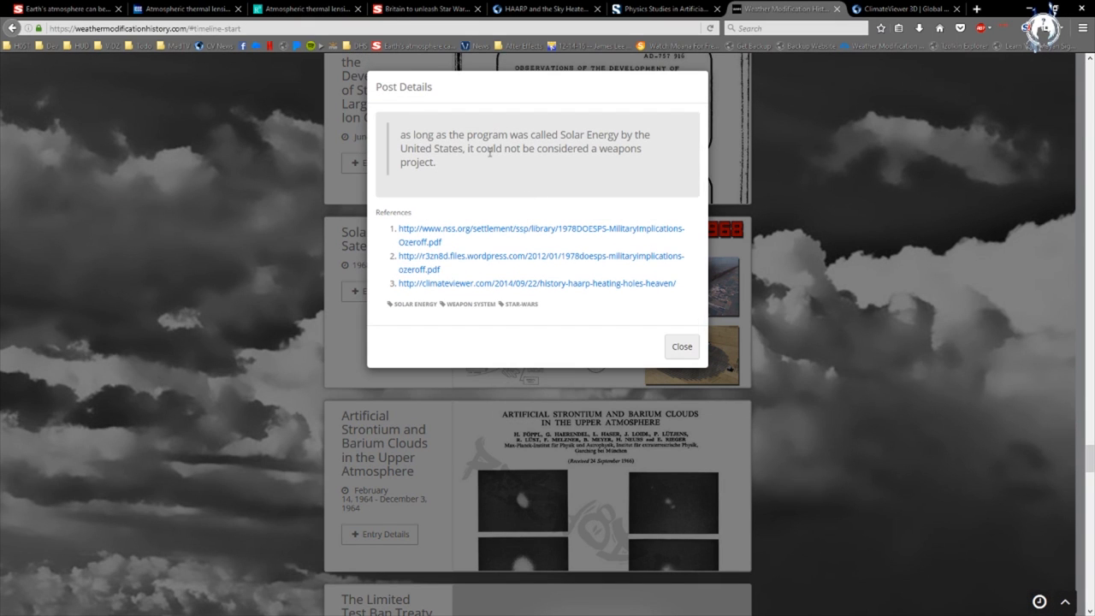
pyautogui.moveTo(553, 145)
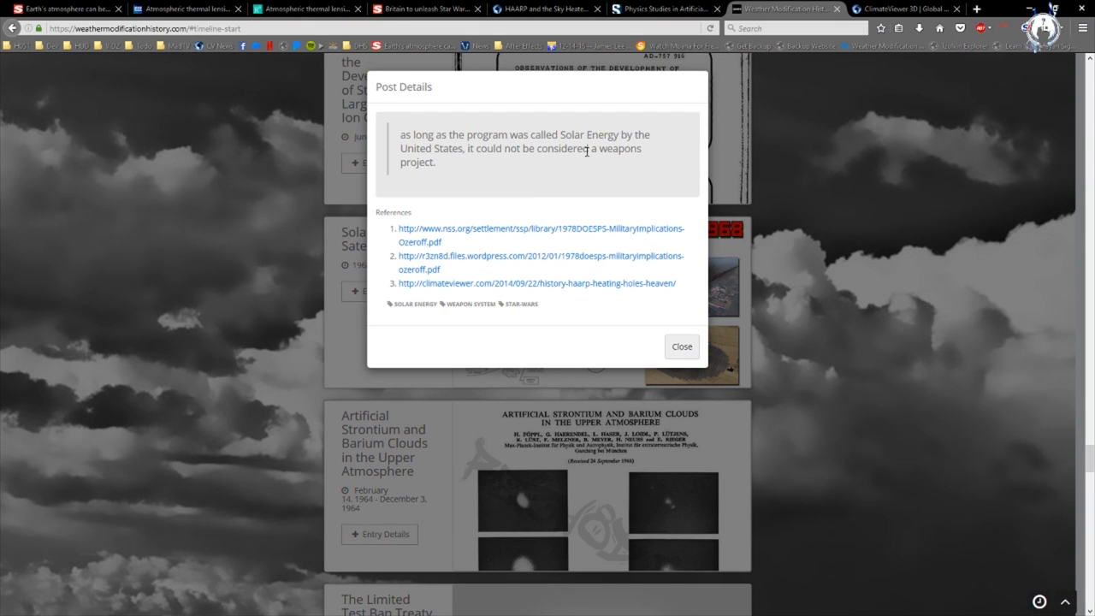
pyautogui.moveTo(614, 219)
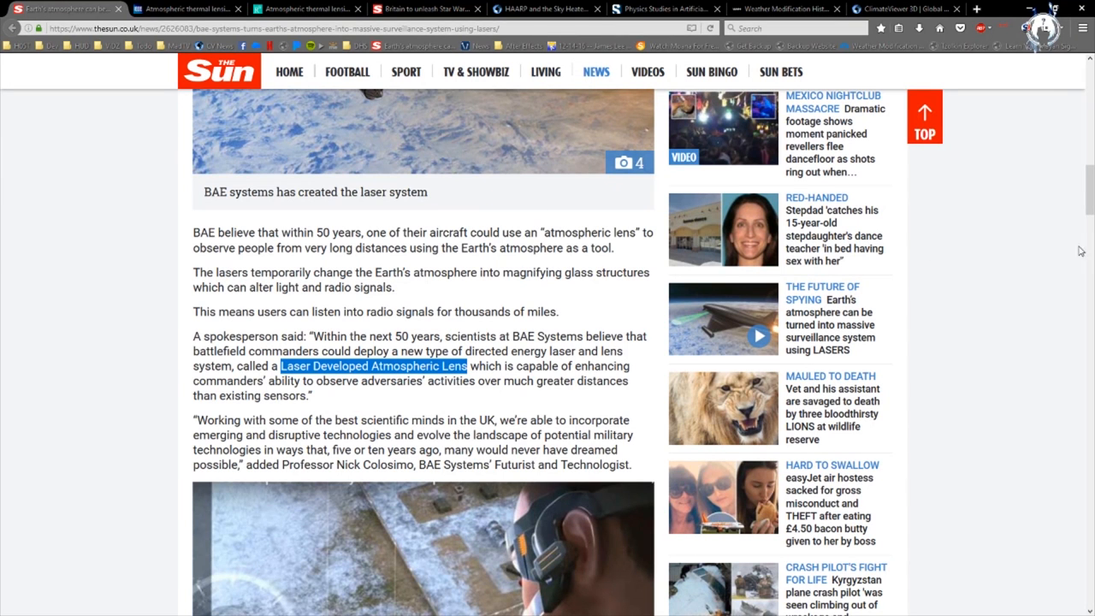
# Scroll to The Sun article's 'FUTURE OF SPYING' laser surveillance headline
pyautogui.scroll(3)
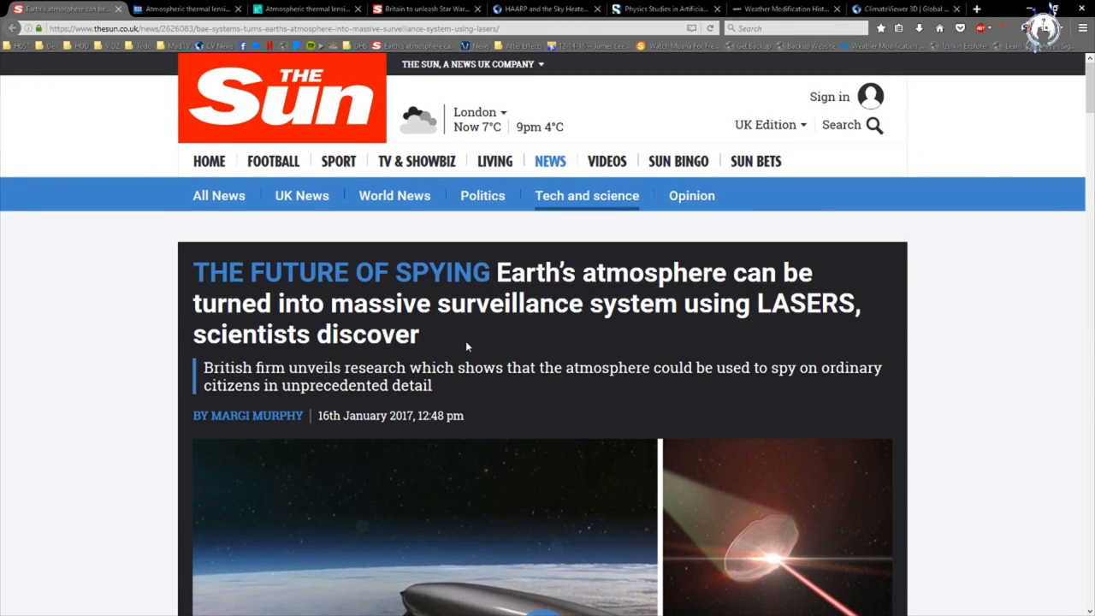
pyautogui.moveTo(511, 360)
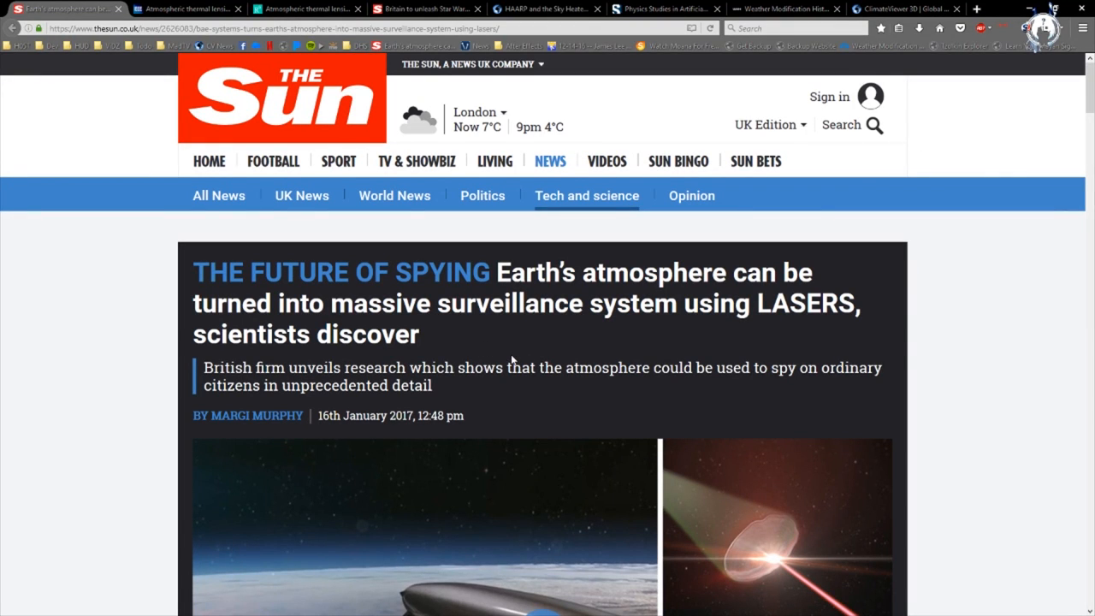
pyautogui.moveTo(520, 357)
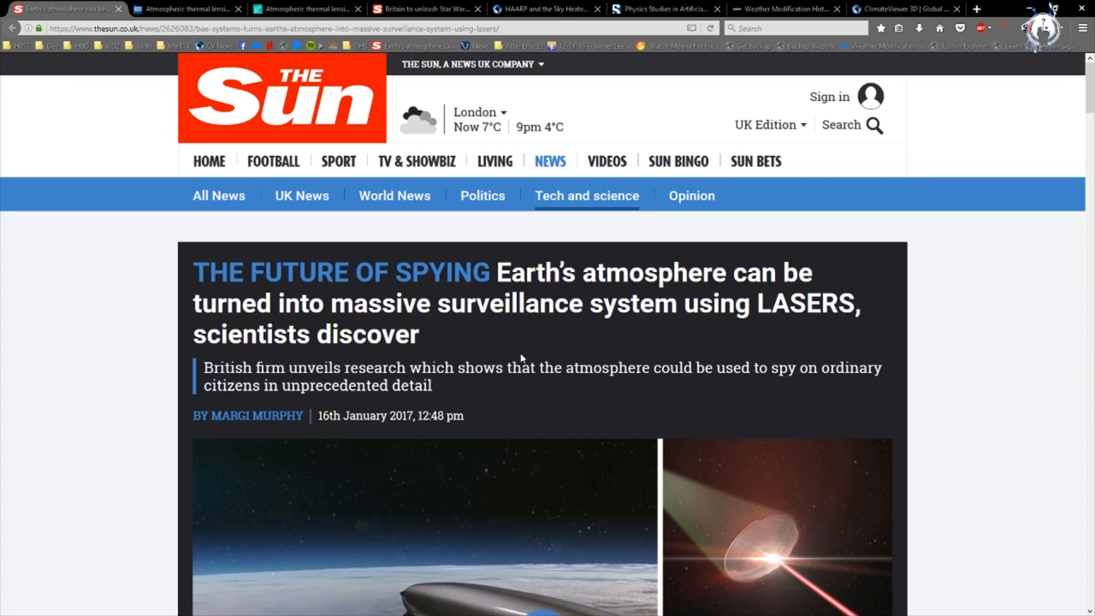
pyautogui.moveTo(557, 368)
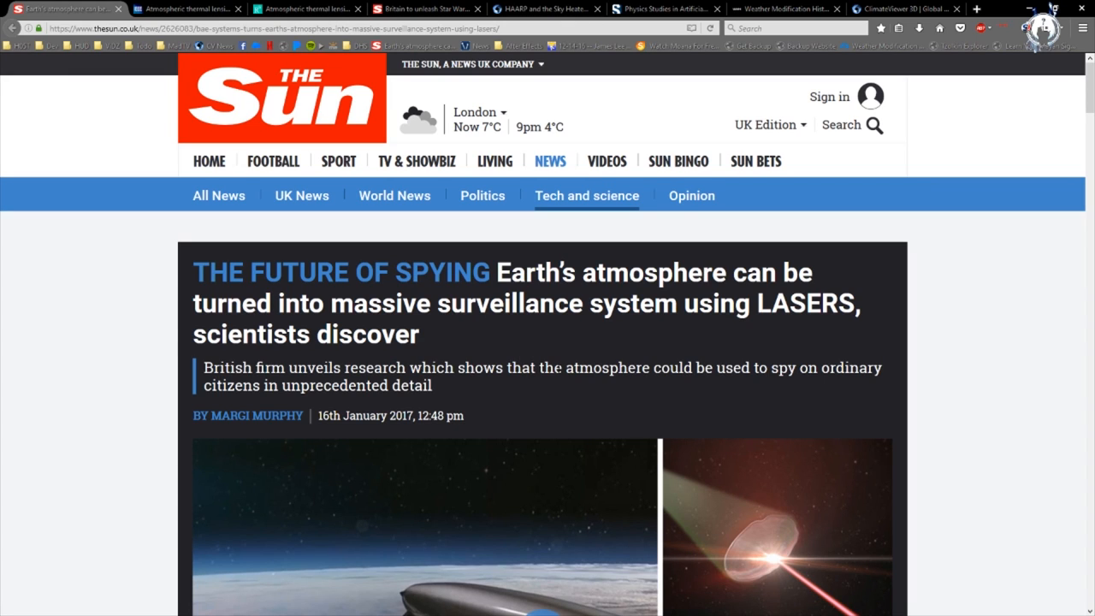
pyautogui.moveTo(564, 387)
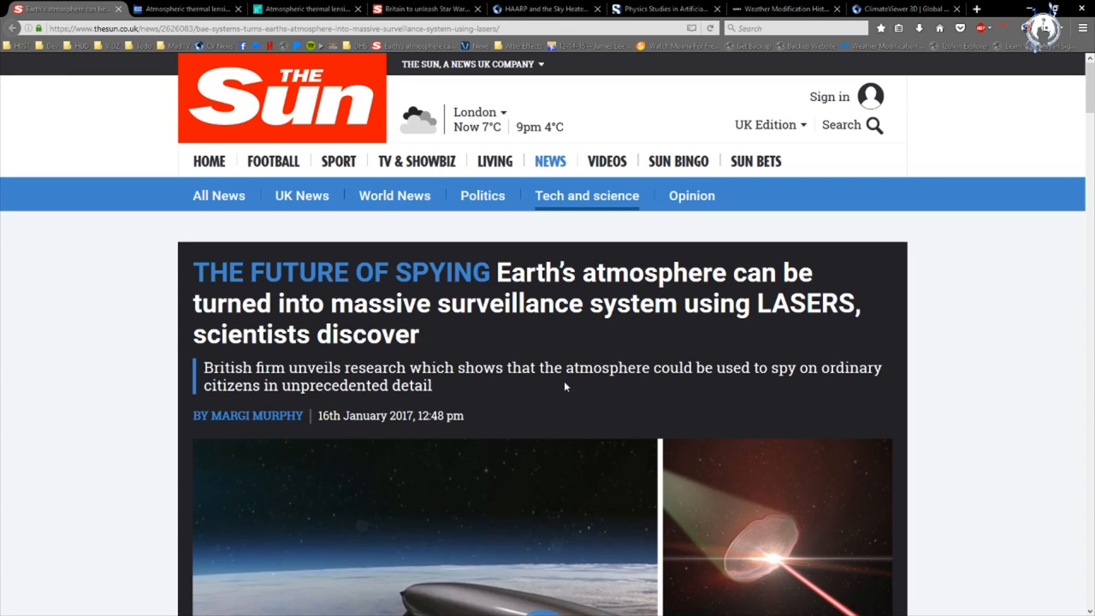
pyautogui.moveTo(619, 41)
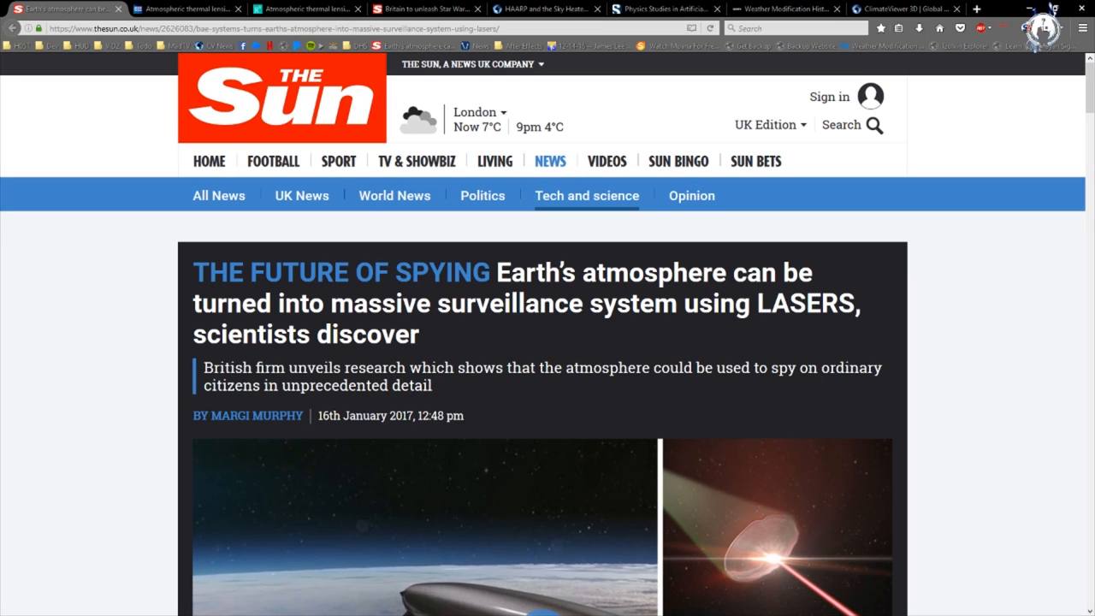
pyautogui.moveTo(1037, 246)
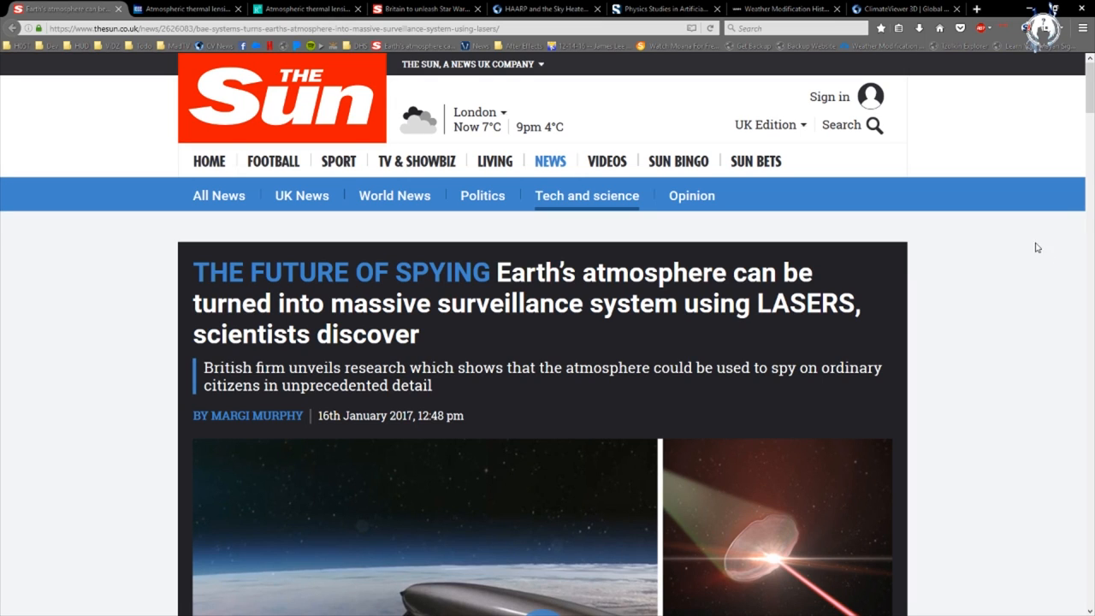